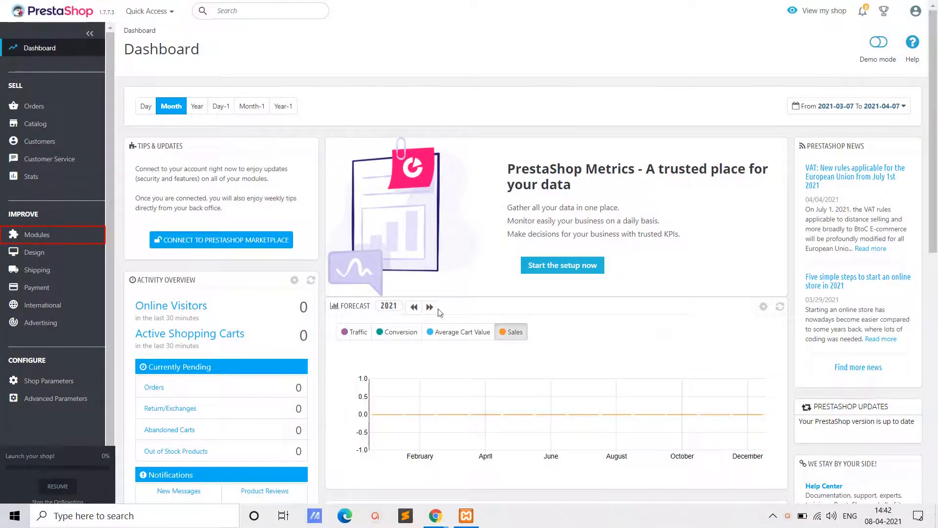
pyautogui.moveTo(101, 250)
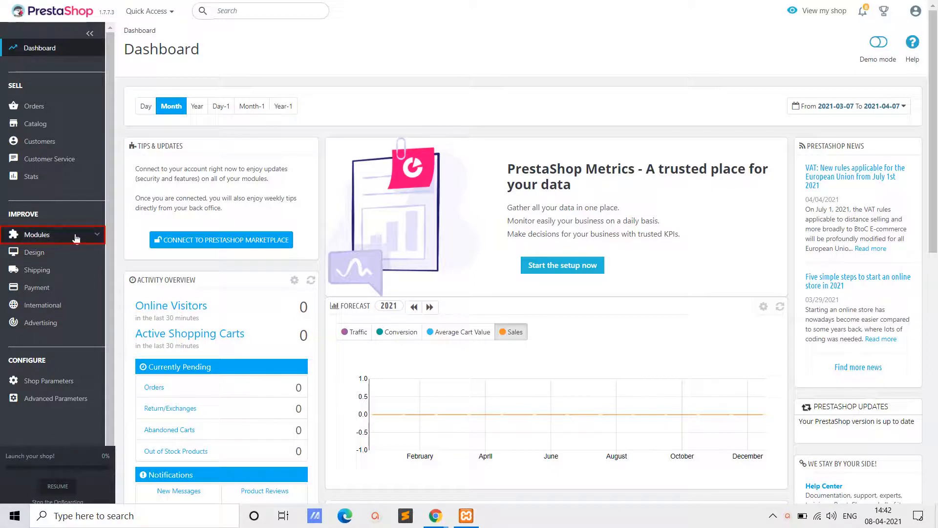
# - Go to the Module Manager from the Modules sidebar entry
pyautogui.click(35, 234)
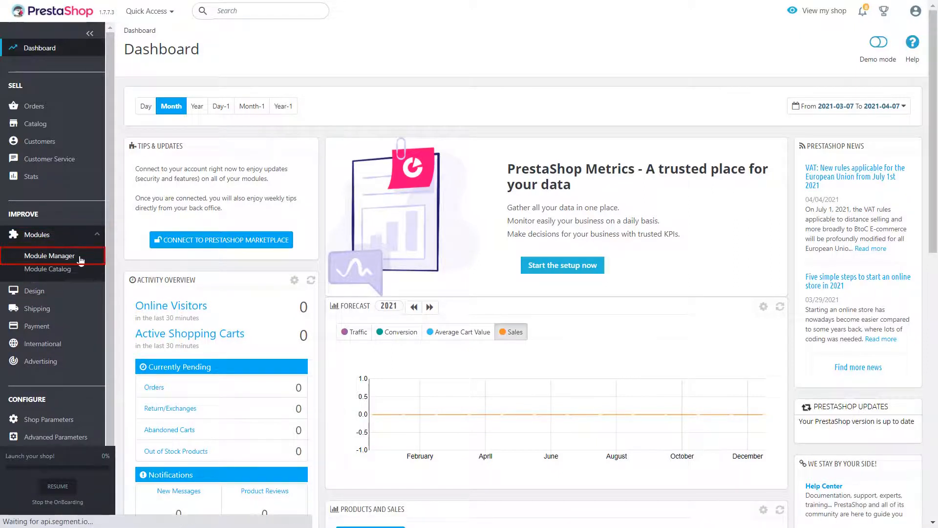
pyautogui.click(52, 255)
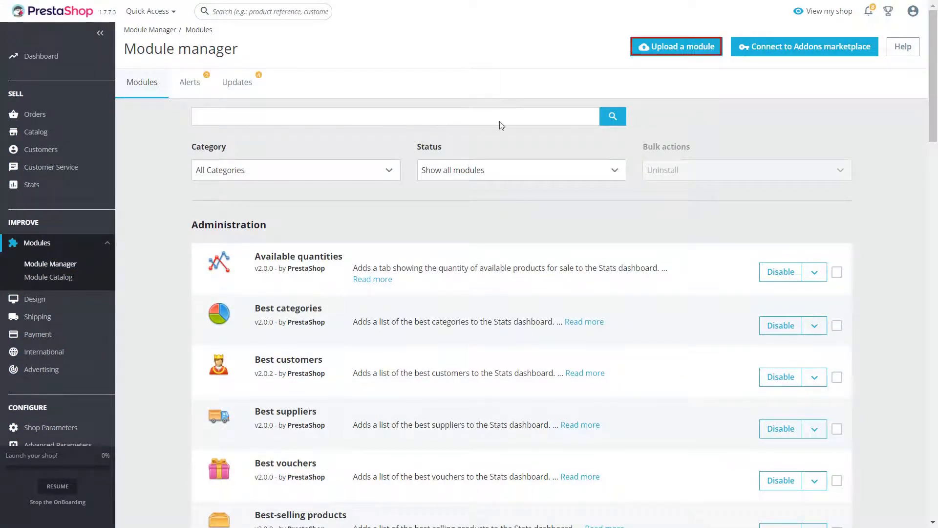
pyautogui.moveTo(676, 46)
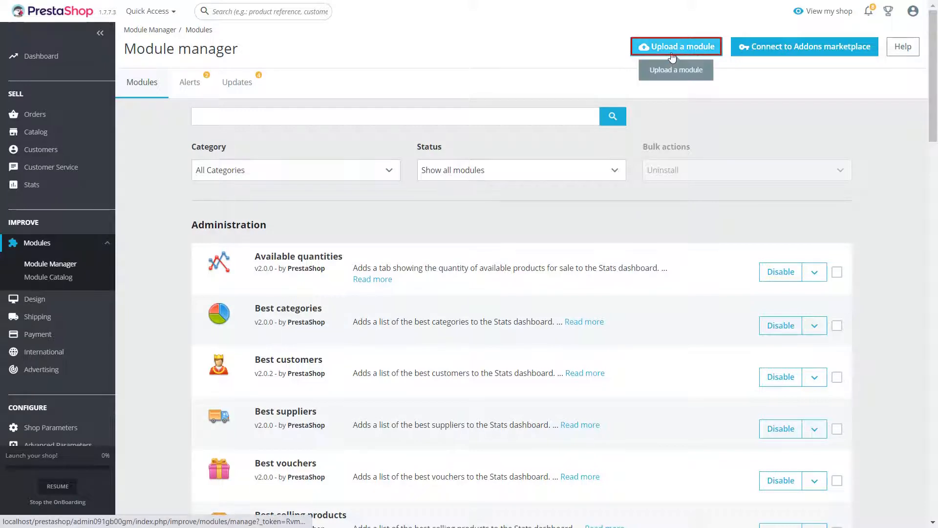
# - Upload the Social_Login_Module_1.0 archive from Downloads as a new module
pyautogui.click(676, 46)
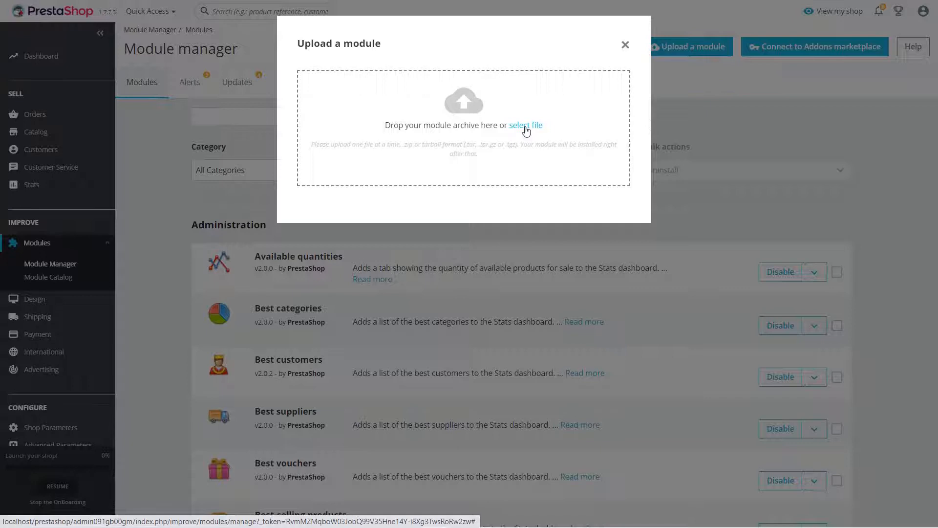
pyautogui.click(525, 125)
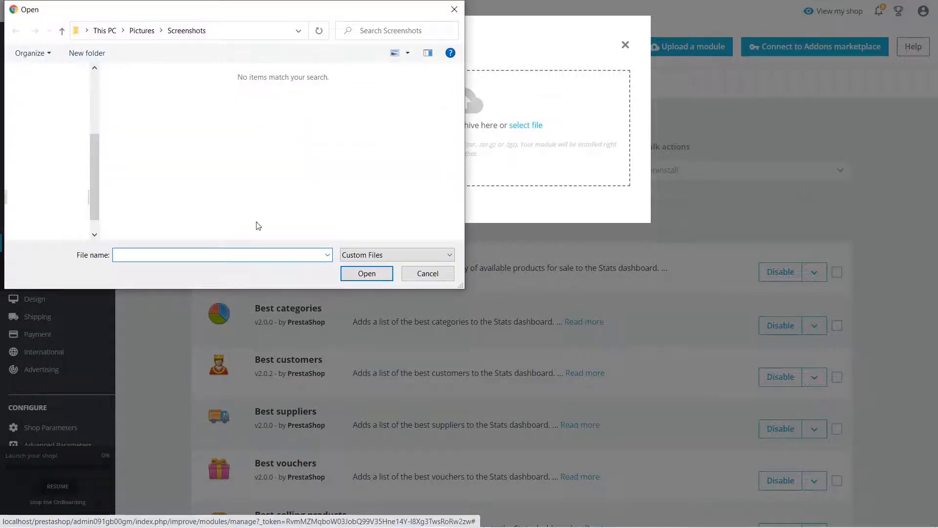
pyautogui.click(76, 31)
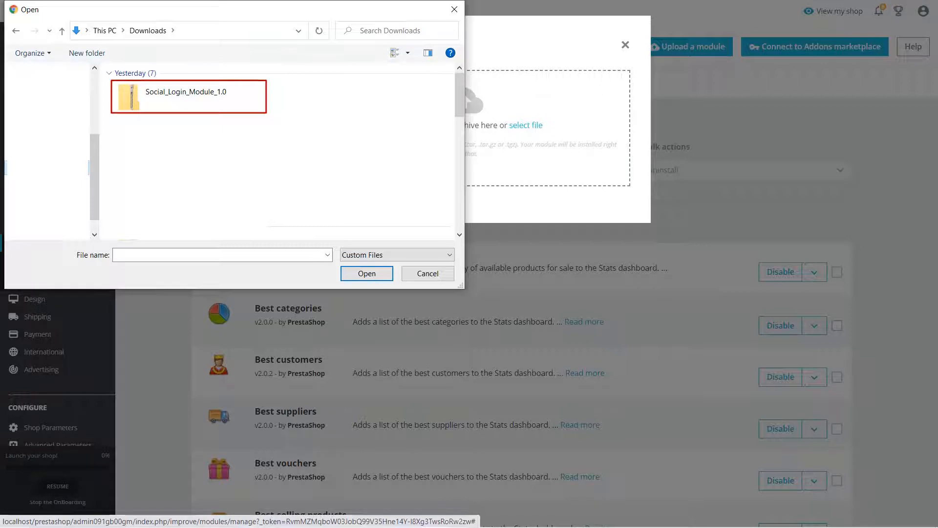
pyautogui.click(188, 97)
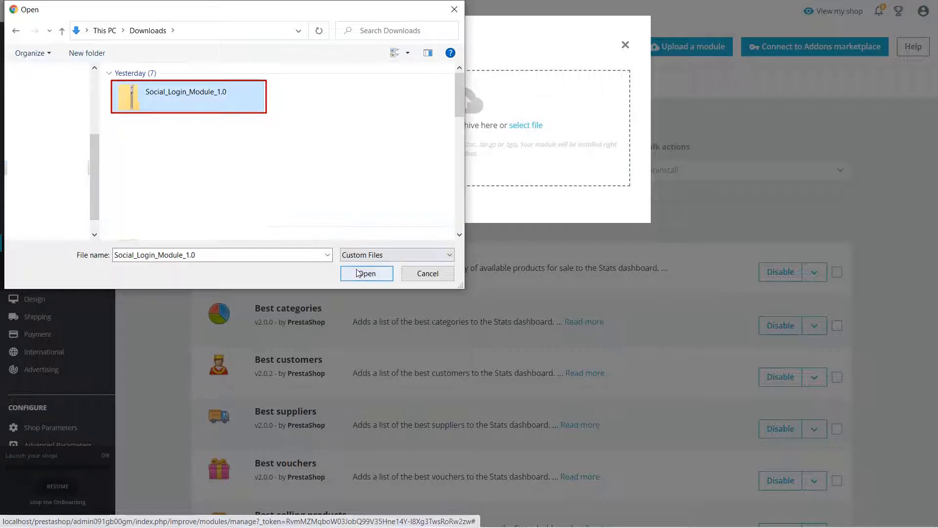
pyautogui.click(365, 273)
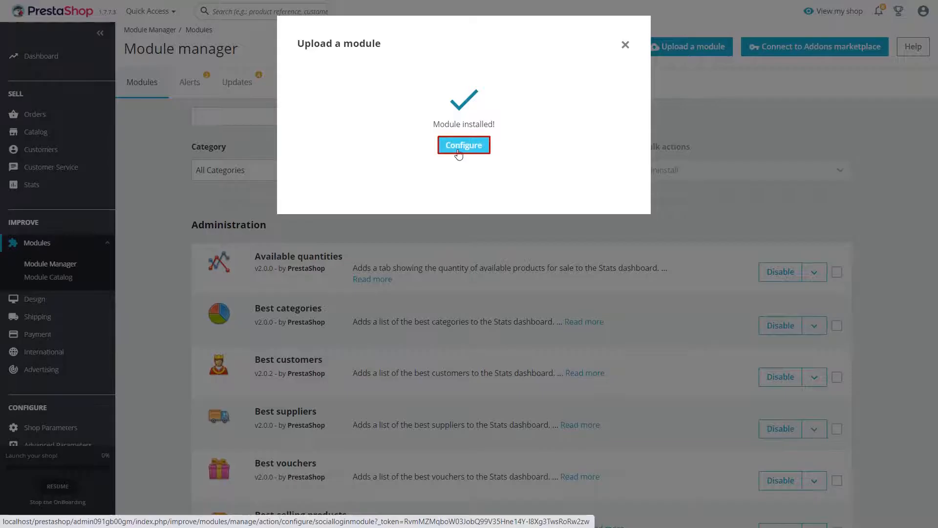
# - Configure the installed module and choose the Google login app
pyautogui.click(463, 145)
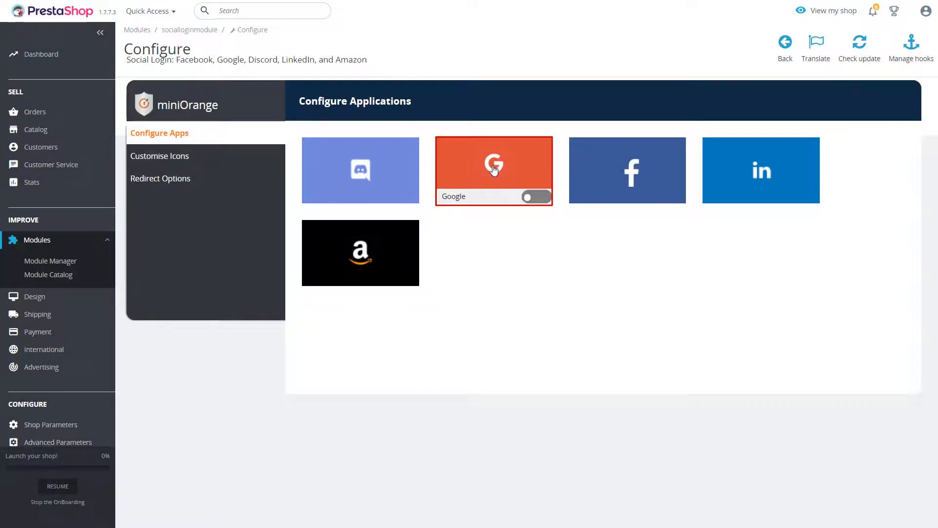
pyautogui.click(493, 169)
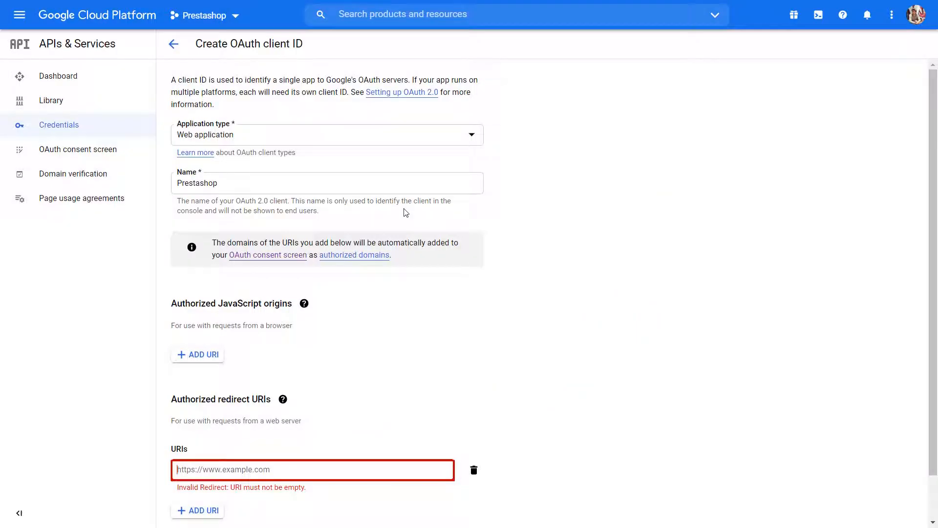
# - Create the Prestashop OAuth client with the socialloginmodule Google redirect URI and copy its client ID
pyautogui.click(311, 469)
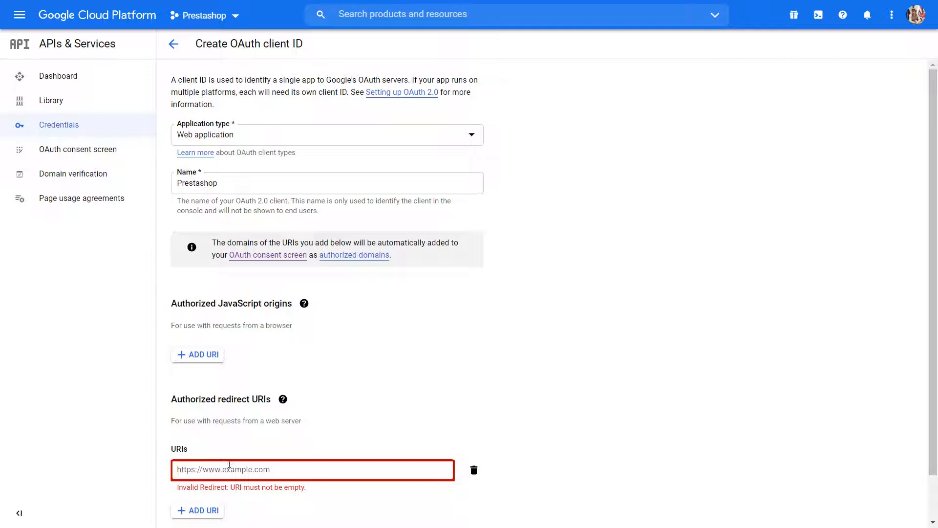
pyautogui.write('http://localhost/prestashop/module/socialloginmodule/Sociallogin?loginapp=google')
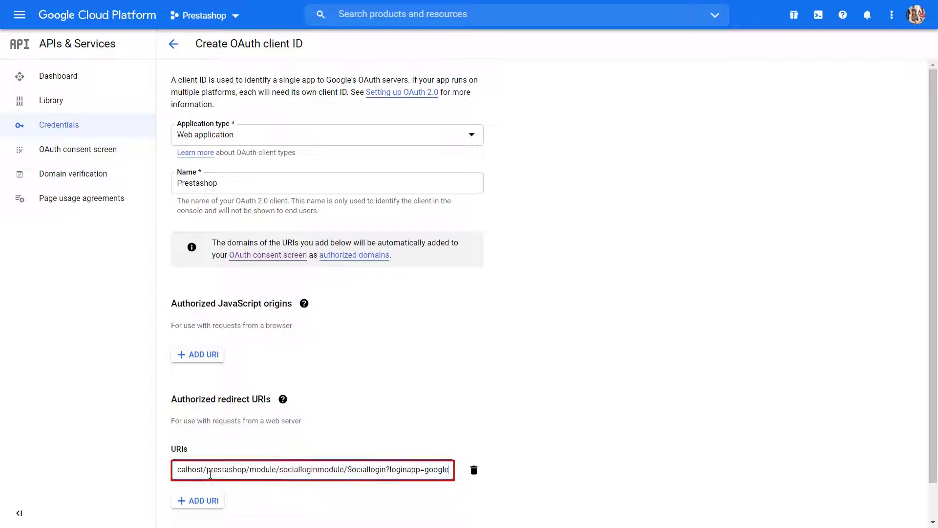
pyautogui.scroll(-3)
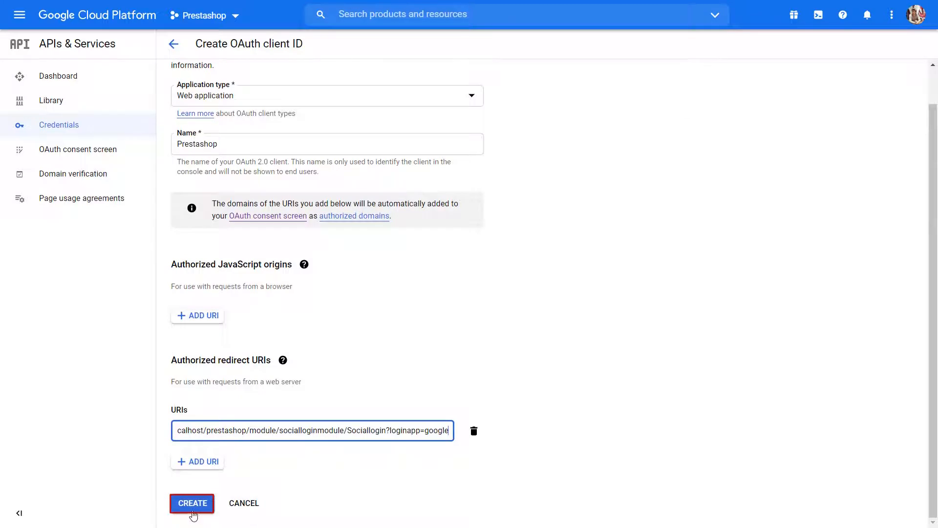
pyautogui.click(192, 503)
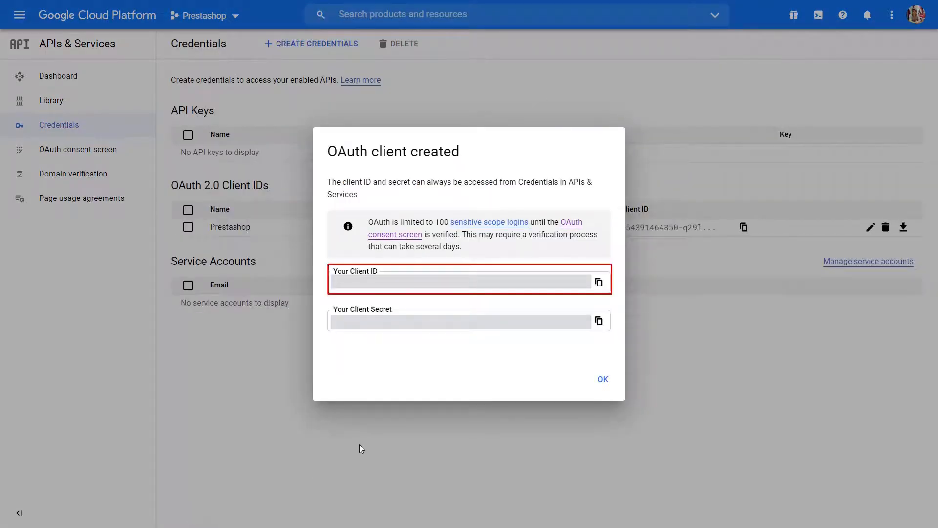
pyautogui.moveTo(598, 286)
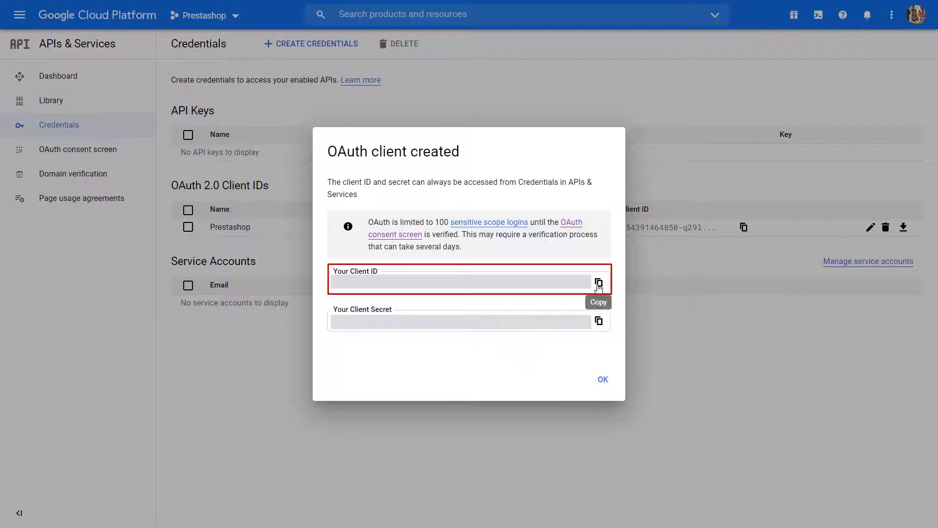
pyautogui.click(598, 283)
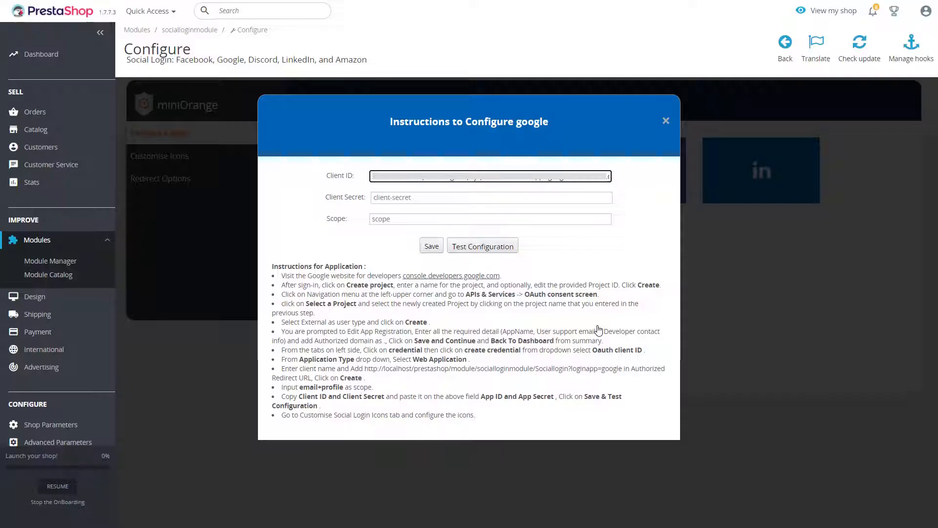
# - Fill in the client secret and email+profile scope, save the Google app and test it
pyautogui.click(490, 197)
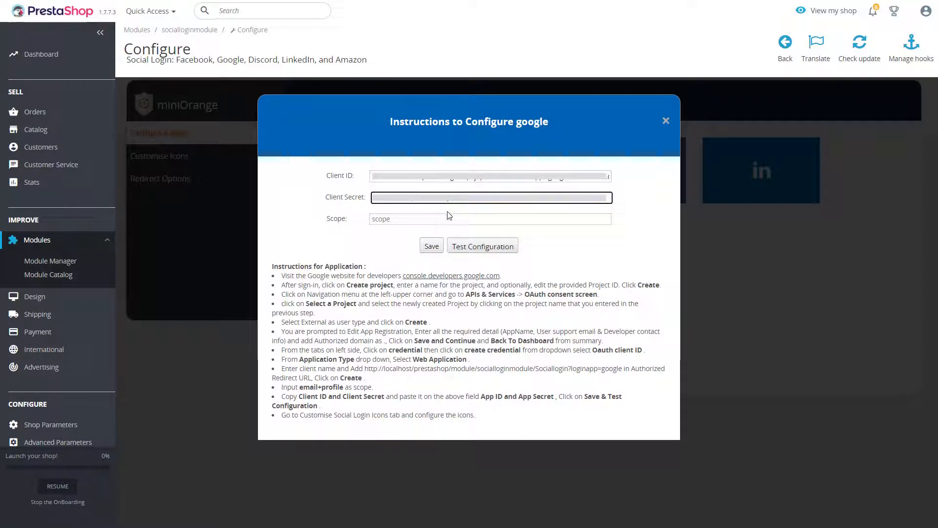
pyautogui.click(490, 218)
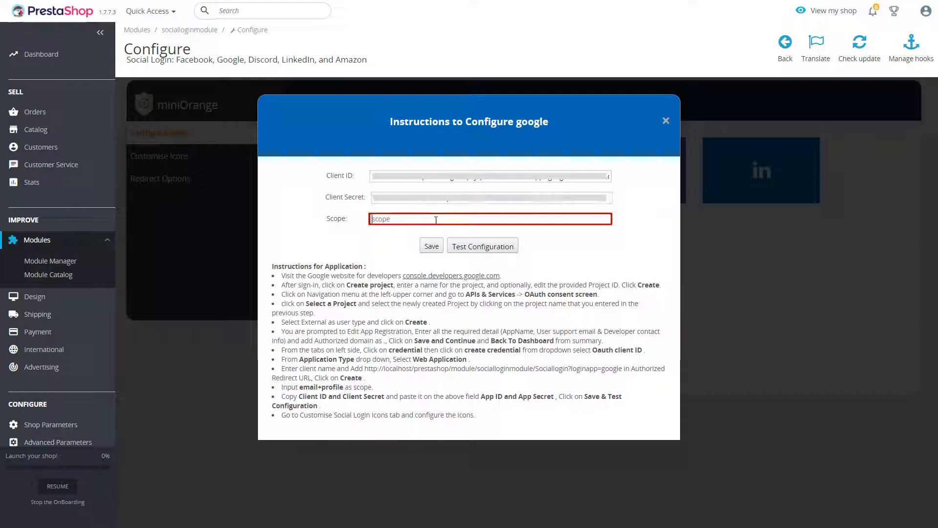
pyautogui.write('email+pr')
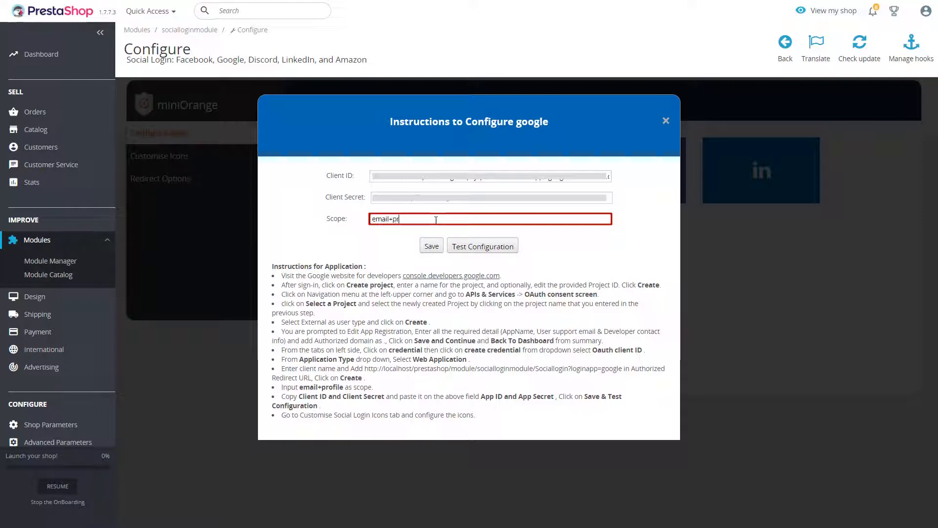
pyautogui.write('ofile')
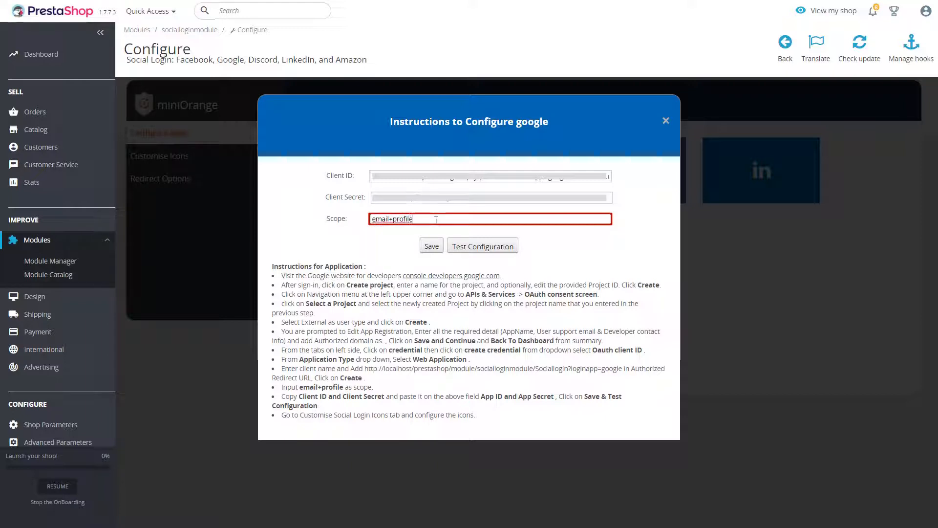
pyautogui.click(430, 246)
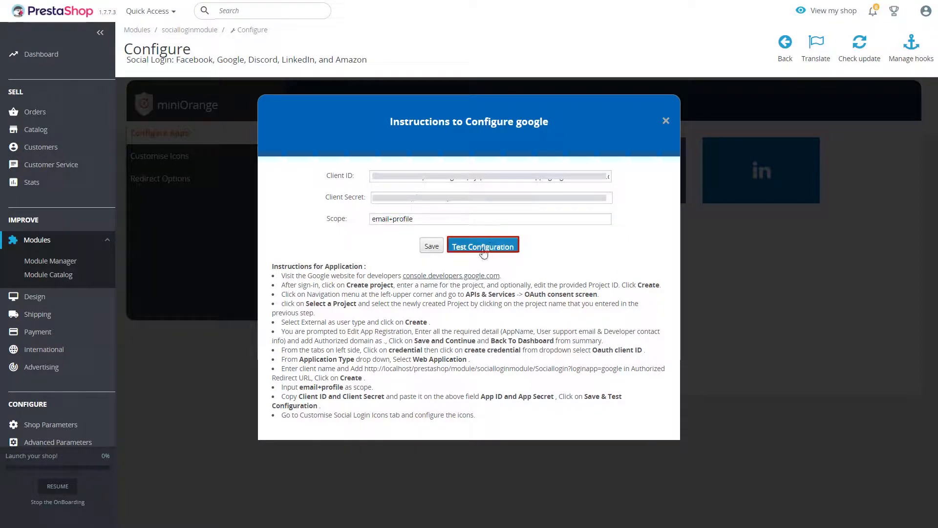
pyautogui.click(482, 245)
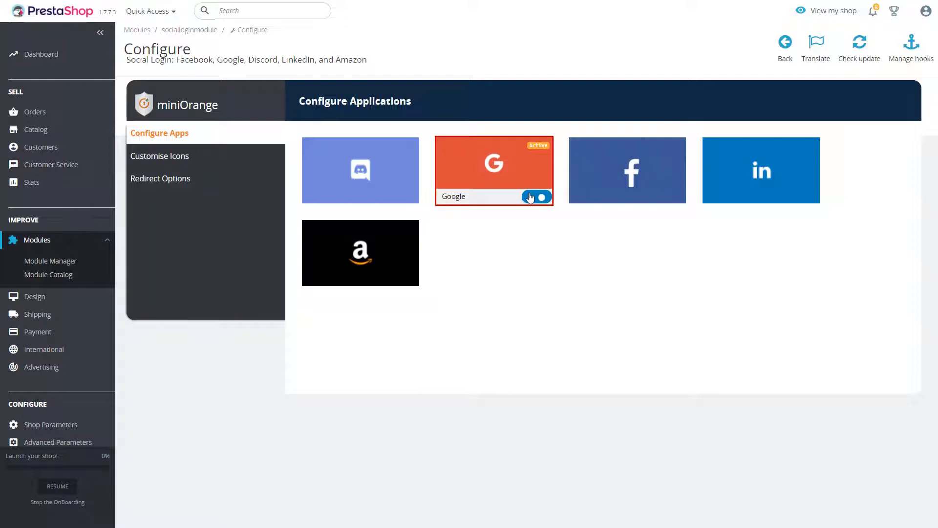
# - Switch the Google app toggle off and back on so it shows Active
pyautogui.click(536, 196)
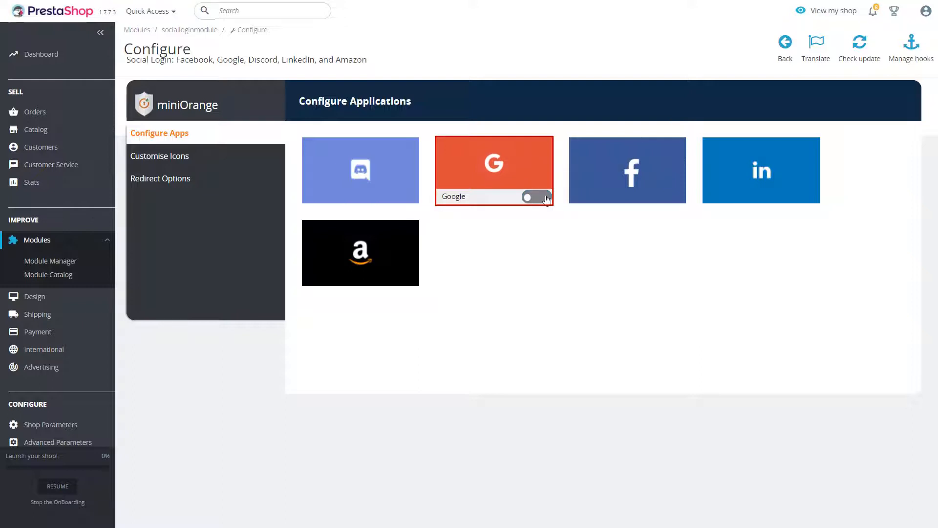
pyautogui.click(536, 197)
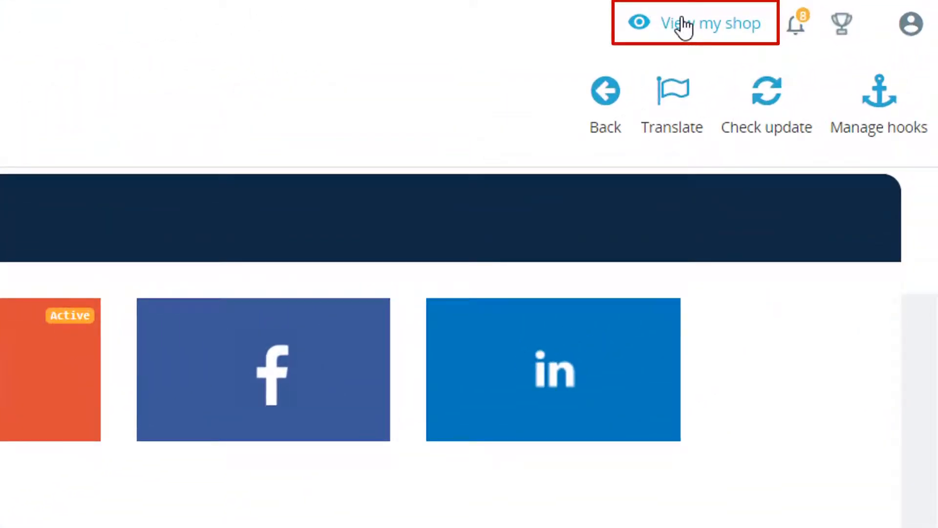
# - Sign in on the storefront login page with the Google account
pyautogui.click(711, 23)
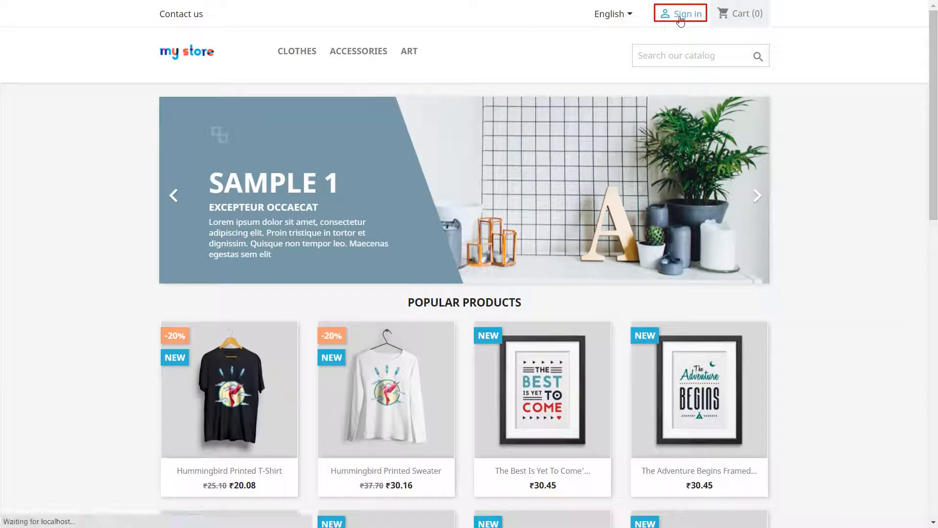
pyautogui.click(681, 13)
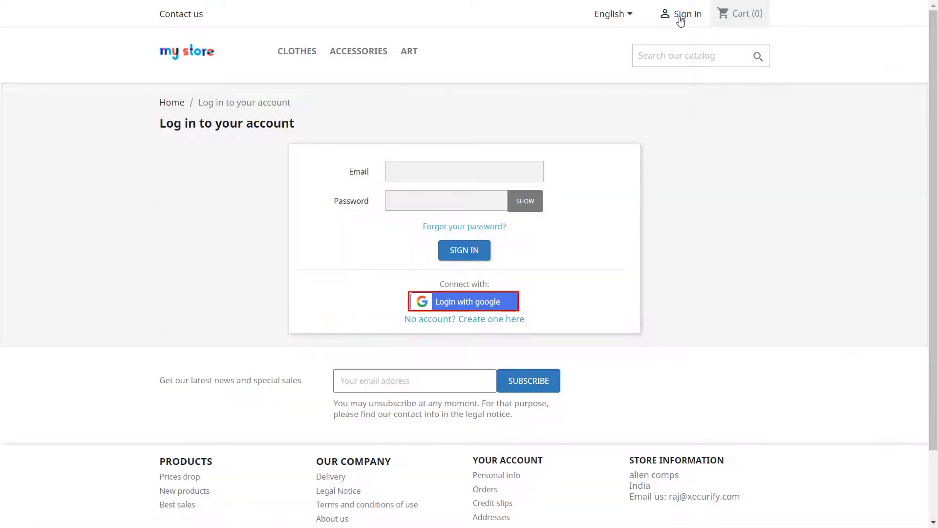
pyautogui.moveTo(515, 284)
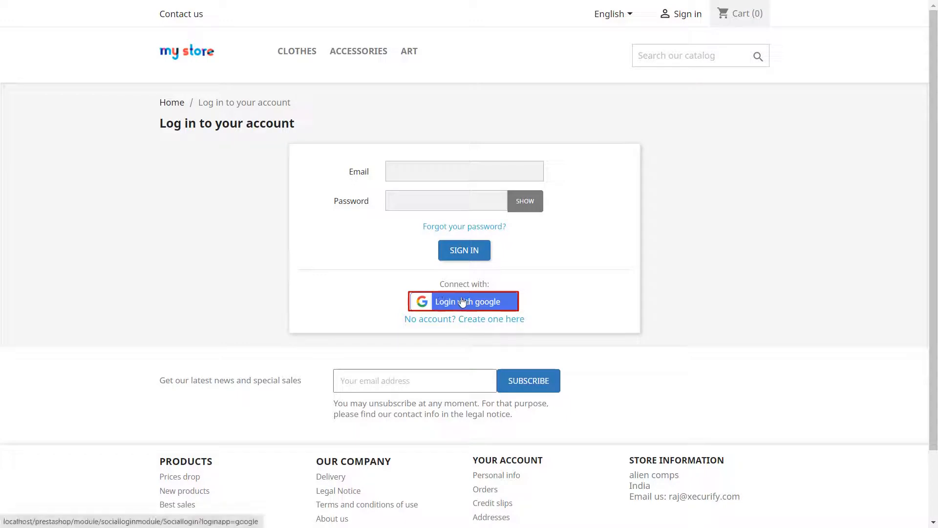
pyautogui.click(463, 301)
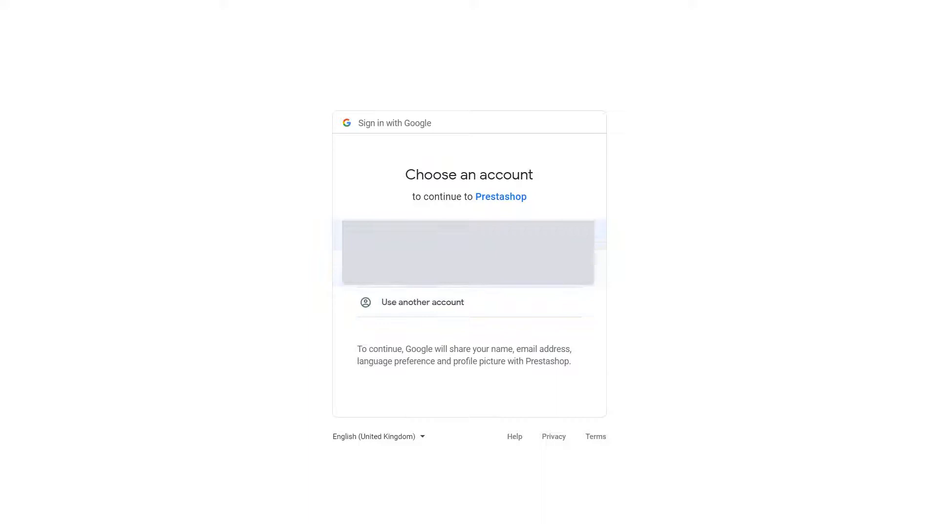
pyautogui.click(468, 251)
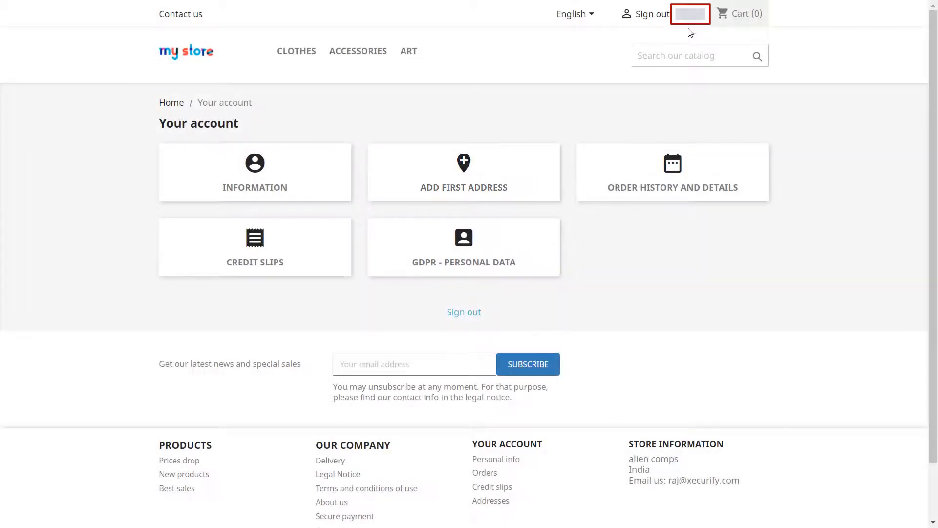
pyautogui.moveTo(689, 14)
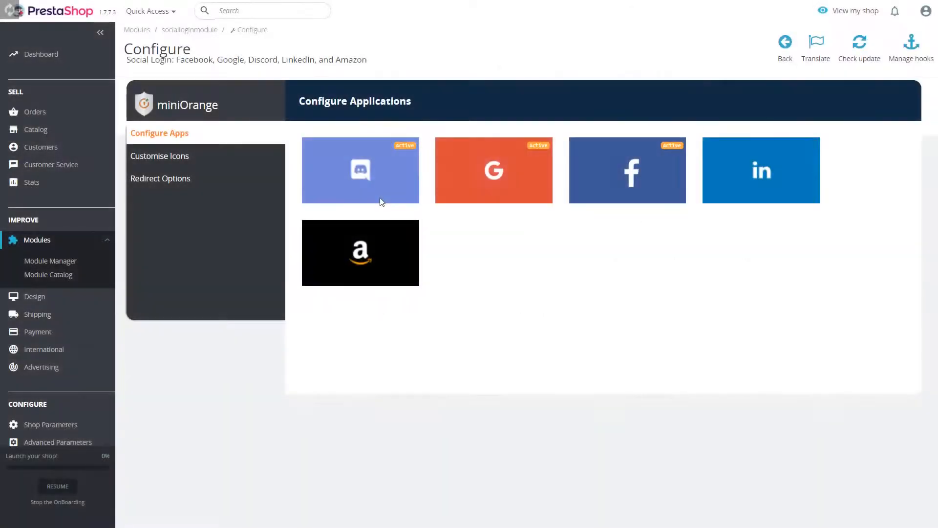
# - In Customise Icons, preview Round, Rounded Edges and Square shapes, then settle on Long Button
pyautogui.click(159, 155)
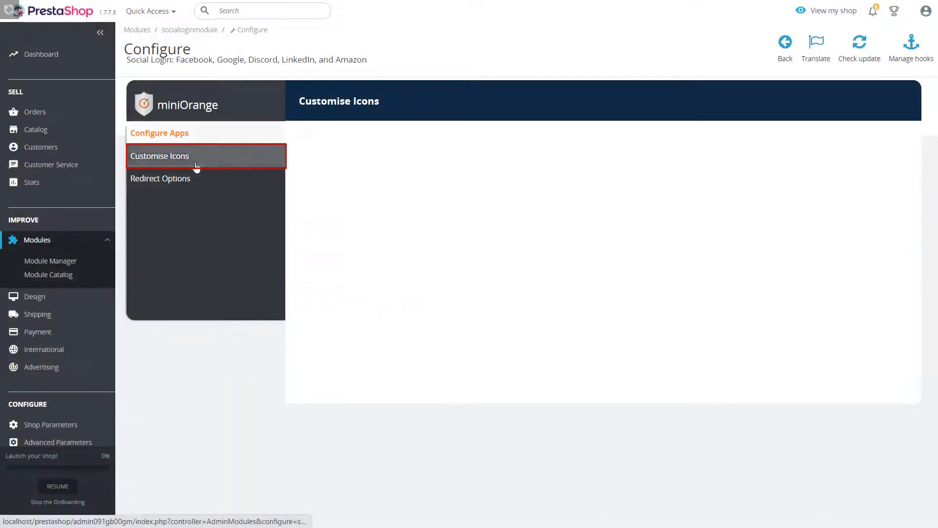
pyautogui.click(159, 156)
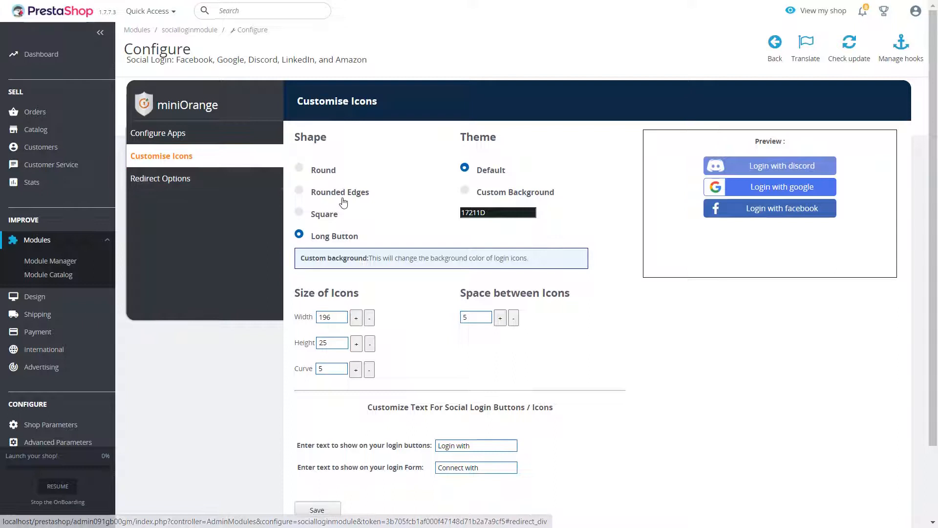
pyautogui.click(299, 169)
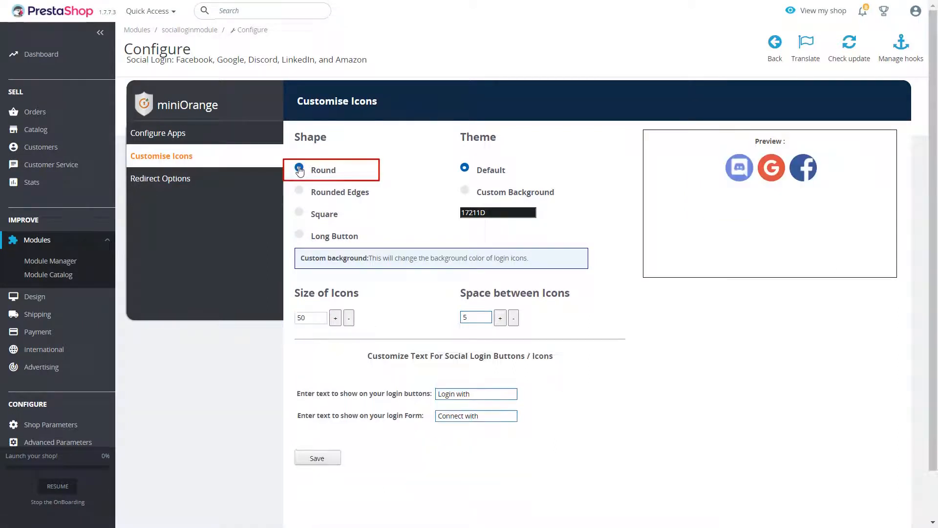
pyautogui.click(299, 191)
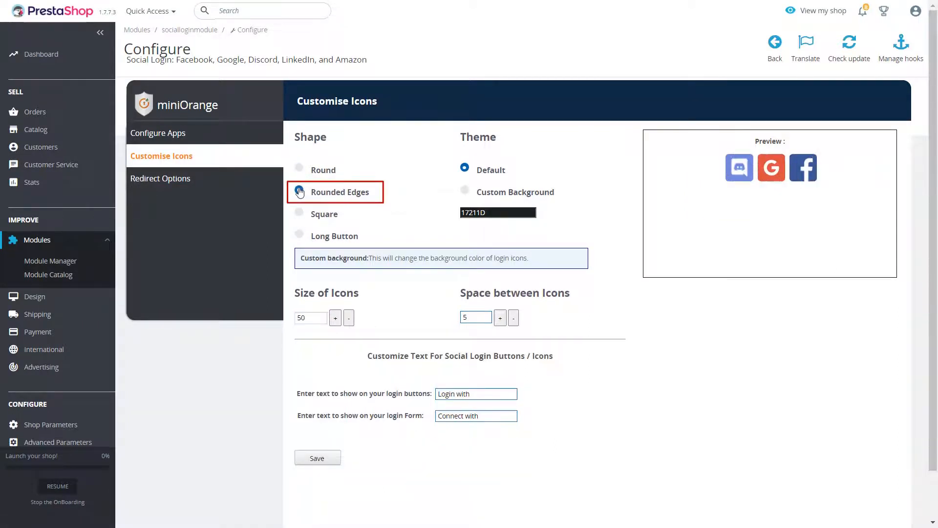
pyautogui.click(299, 214)
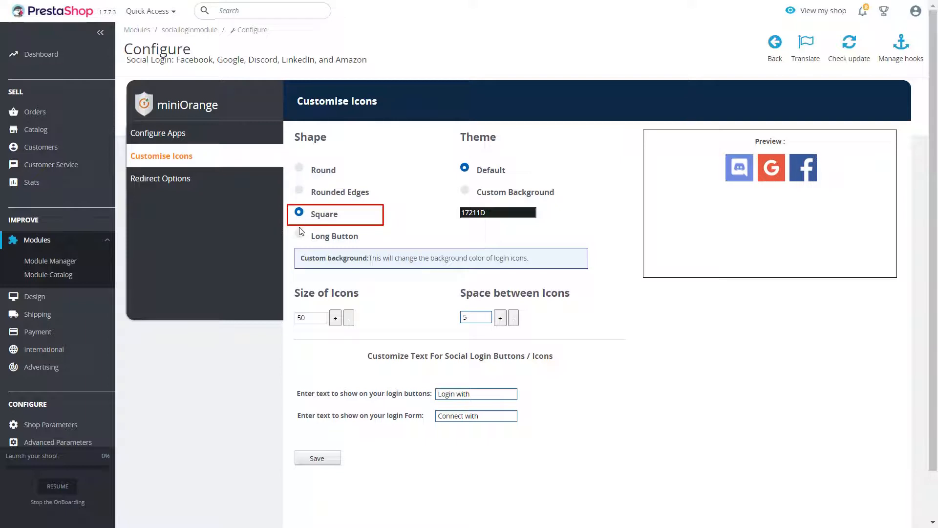
pyautogui.click(299, 236)
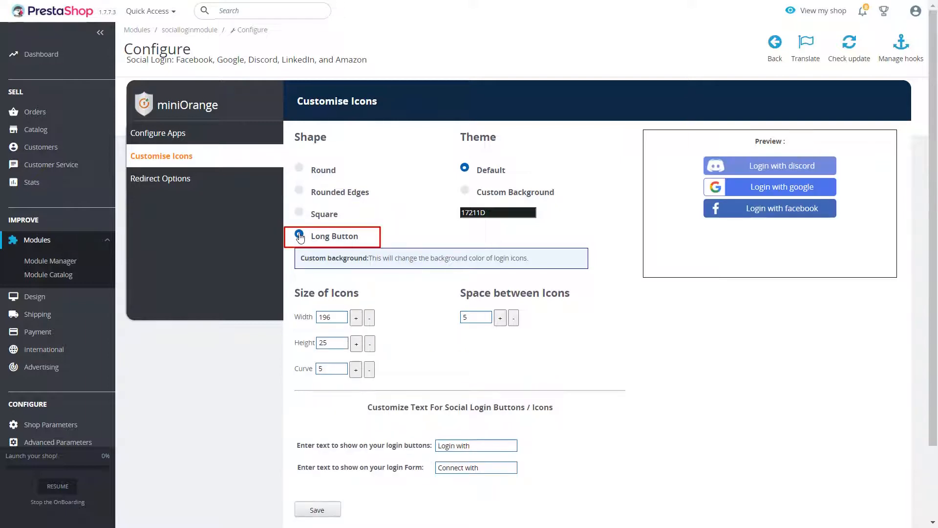
pyautogui.click(299, 236)
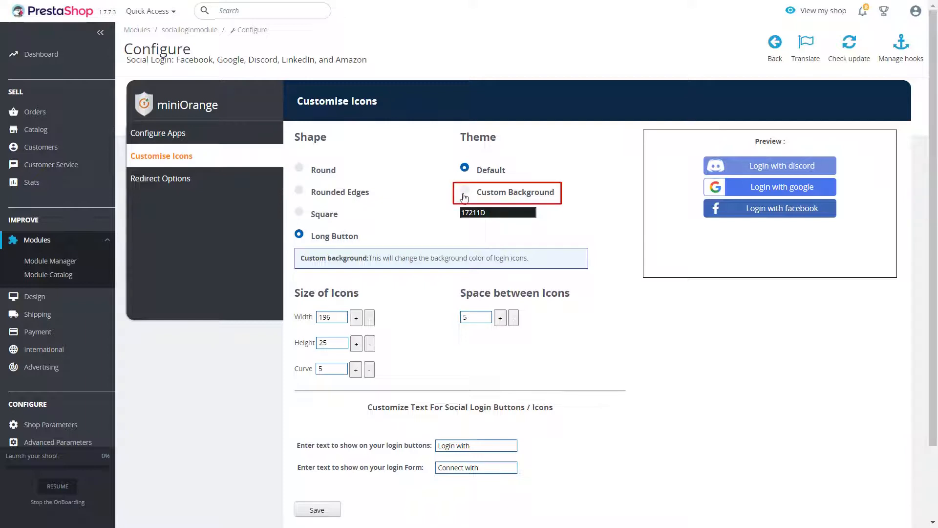
# - Try custom light blue button backgrounds, then revert to the default colours
pyautogui.click(463, 191)
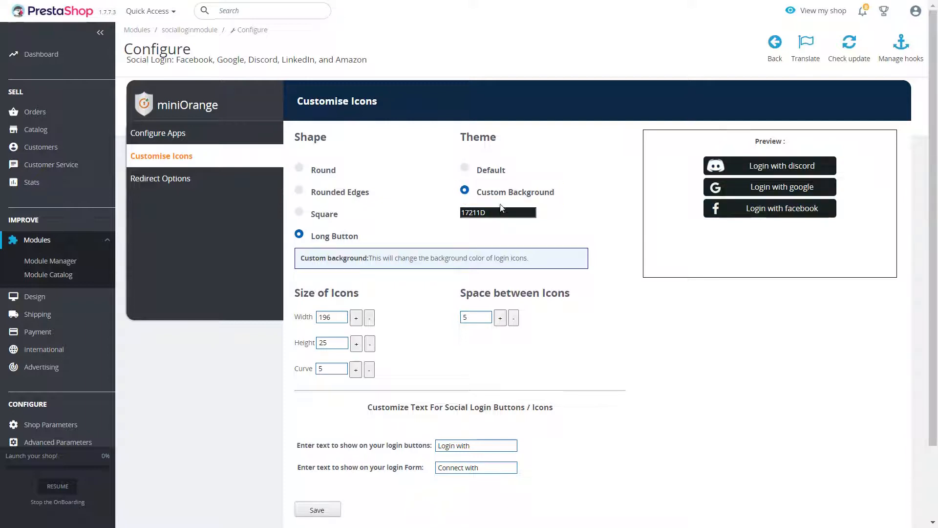
pyautogui.click(497, 212)
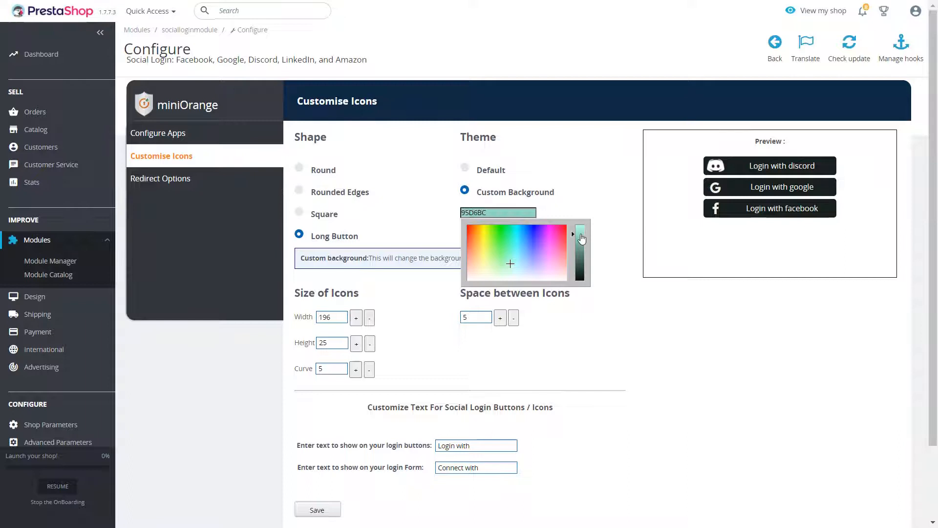
pyautogui.click(522, 250)
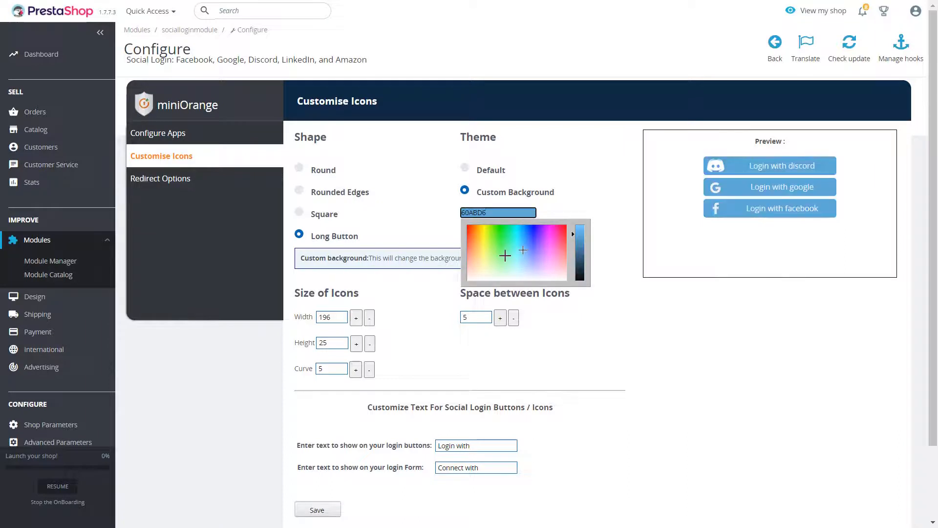
pyautogui.click(530, 240)
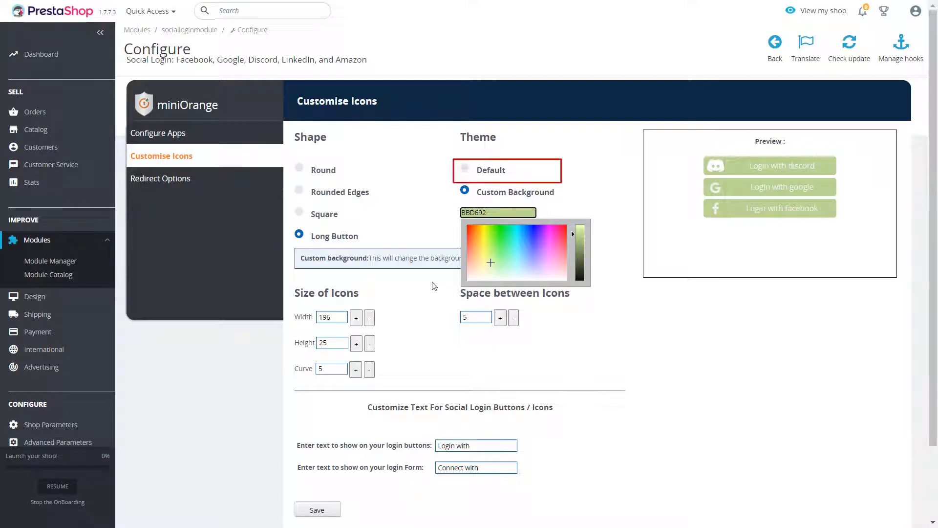
pyautogui.click(463, 170)
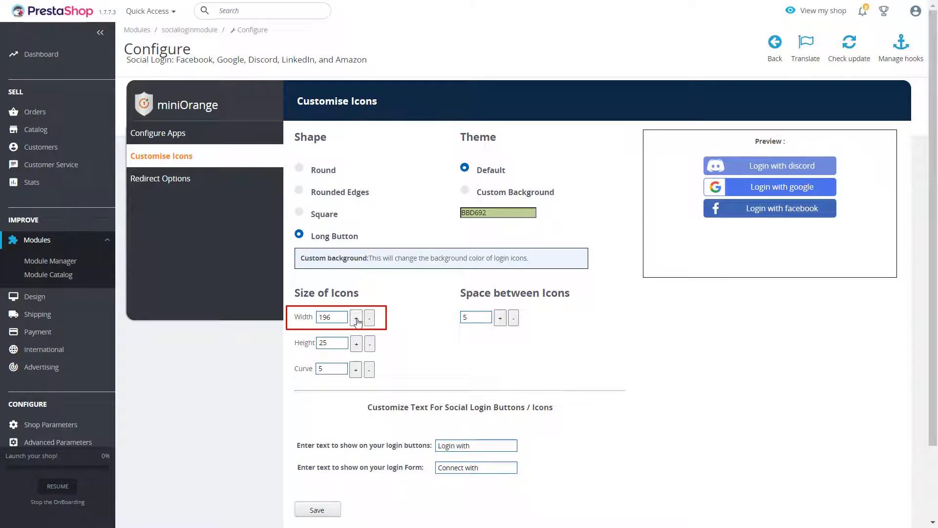
# - Set the long buttons to width 192, height 25, curve 20 and spacing 10
pyautogui.click(355, 316)
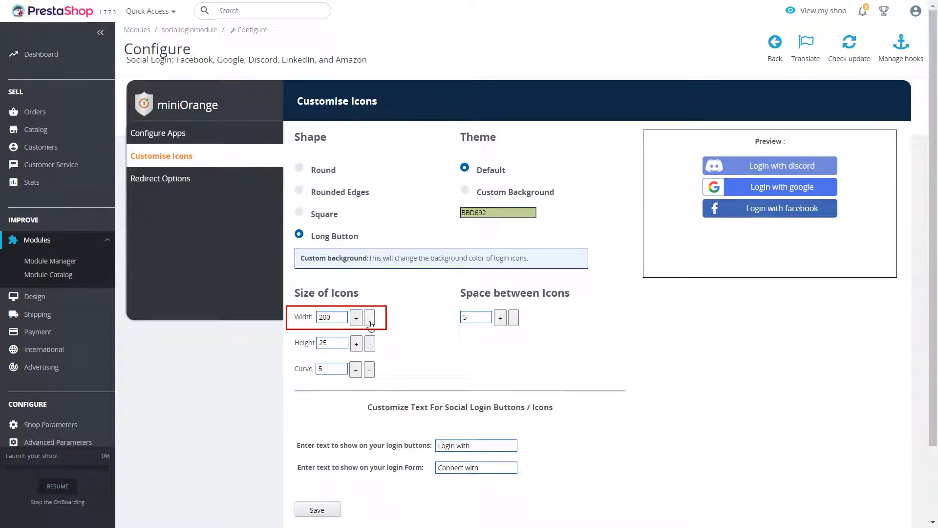
pyautogui.click(369, 318)
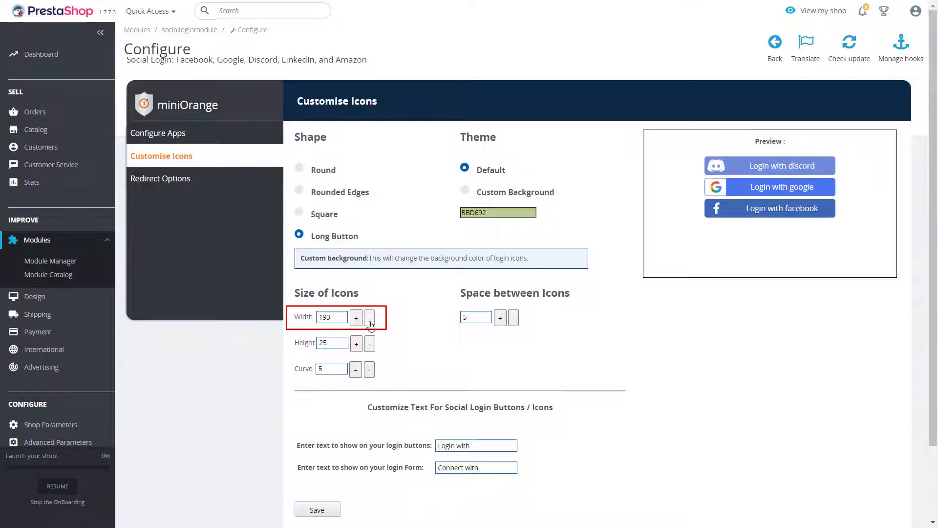
pyautogui.click(356, 343)
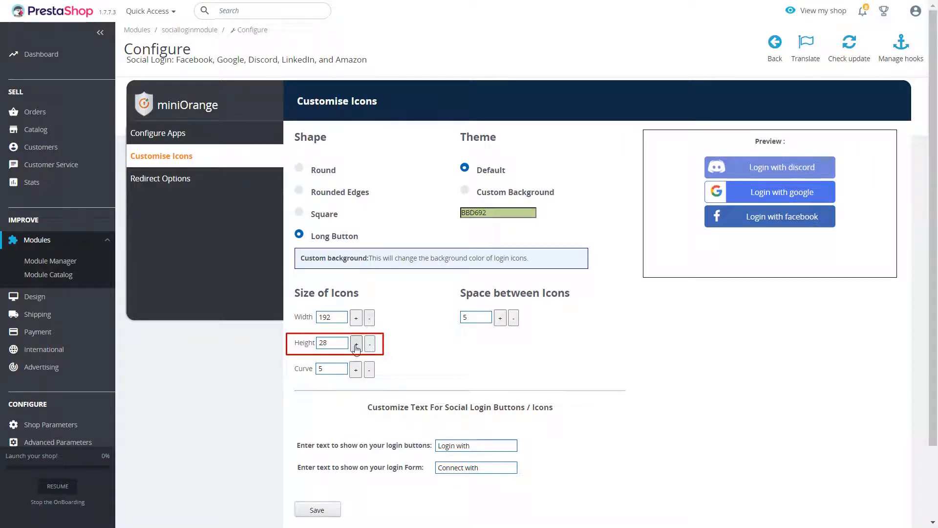
pyautogui.click(369, 343)
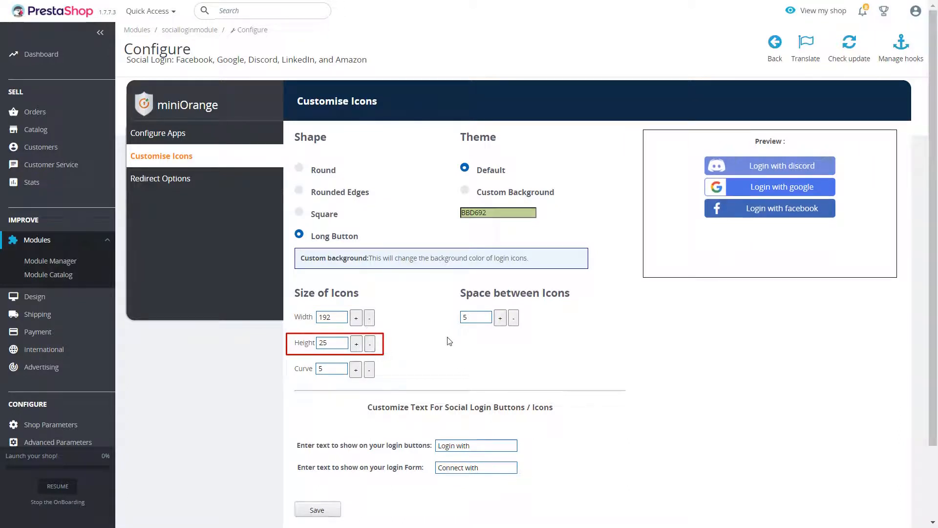
pyautogui.click(356, 369)
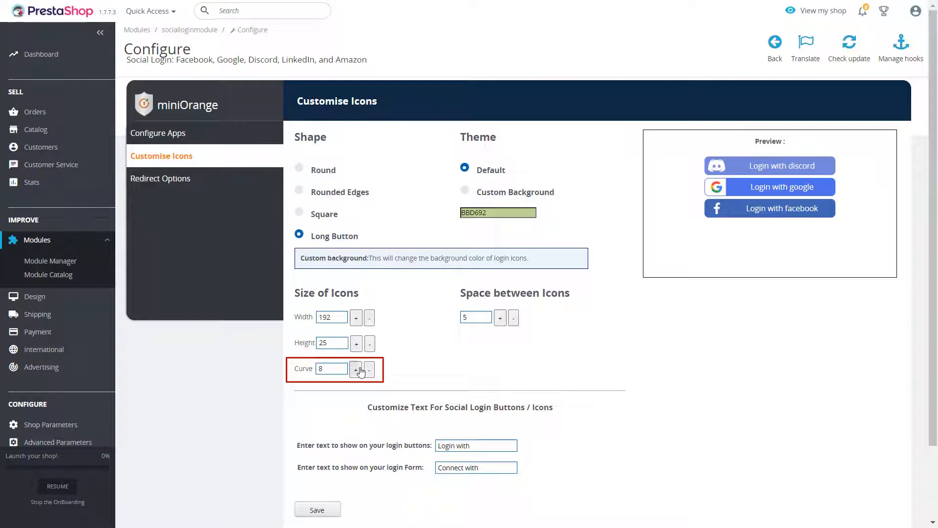
pyautogui.click(355, 369)
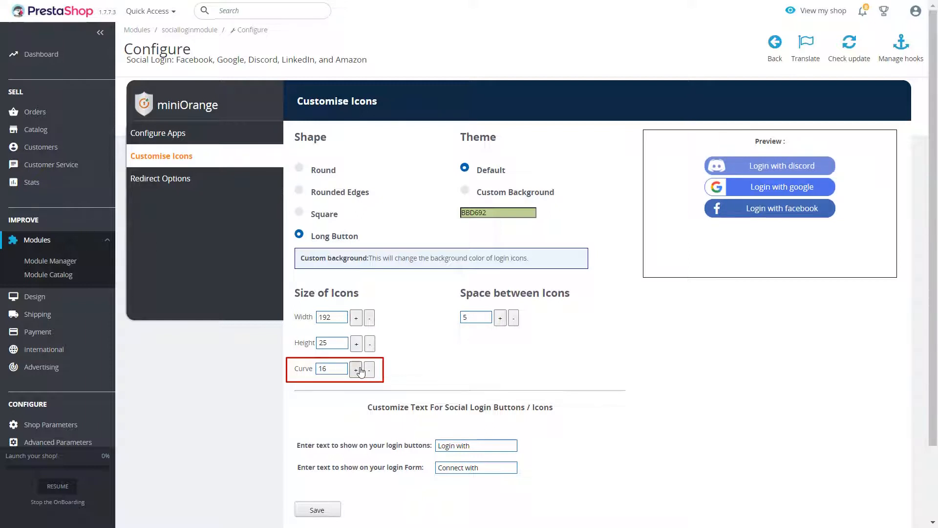
pyautogui.click(356, 368)
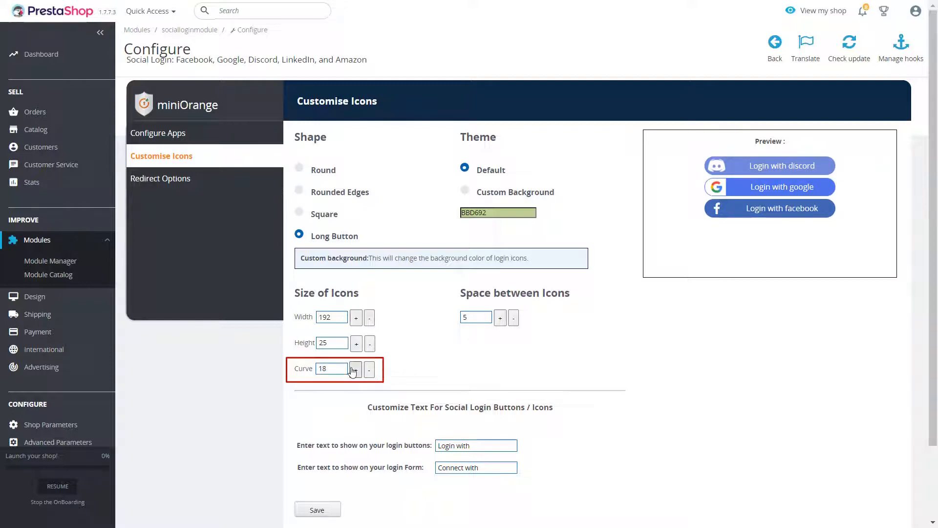
pyautogui.click(355, 368)
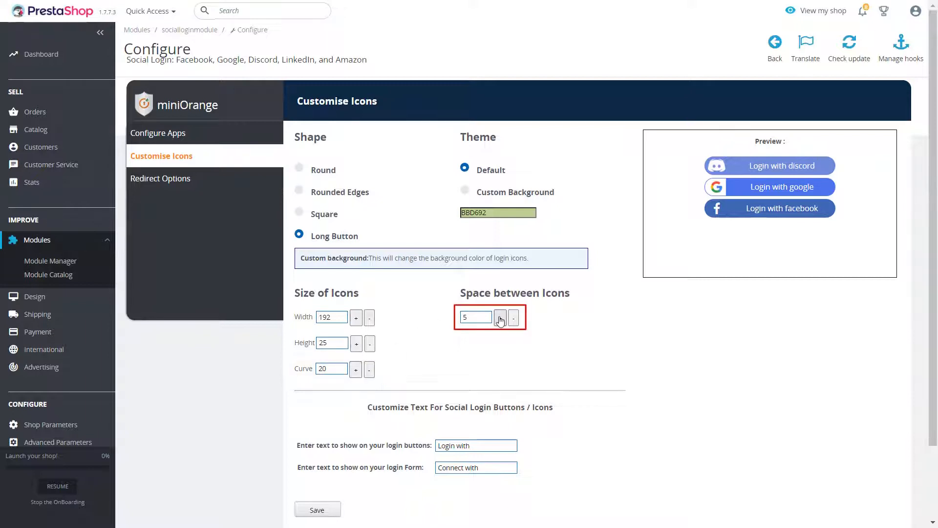
pyautogui.click(500, 316)
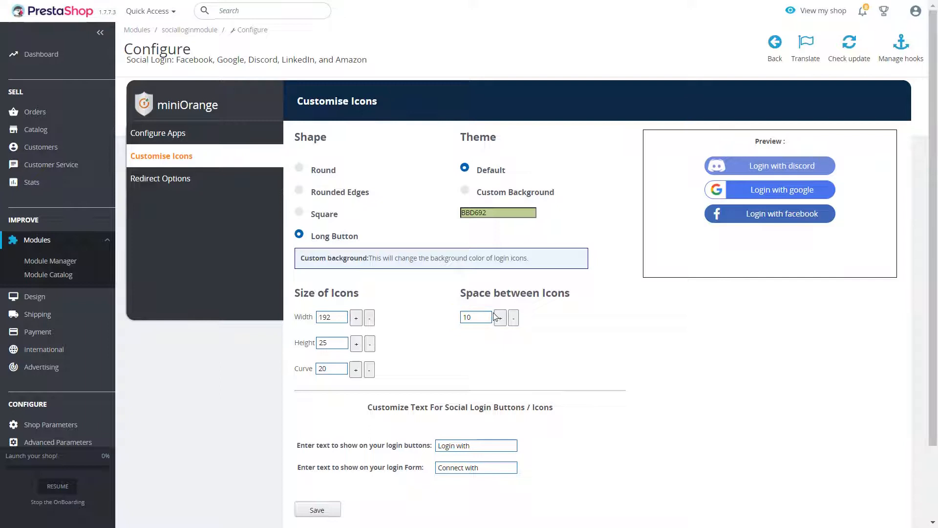
# - Change the login button text to 'Login With' and save the icon settings
pyautogui.scroll(-3)
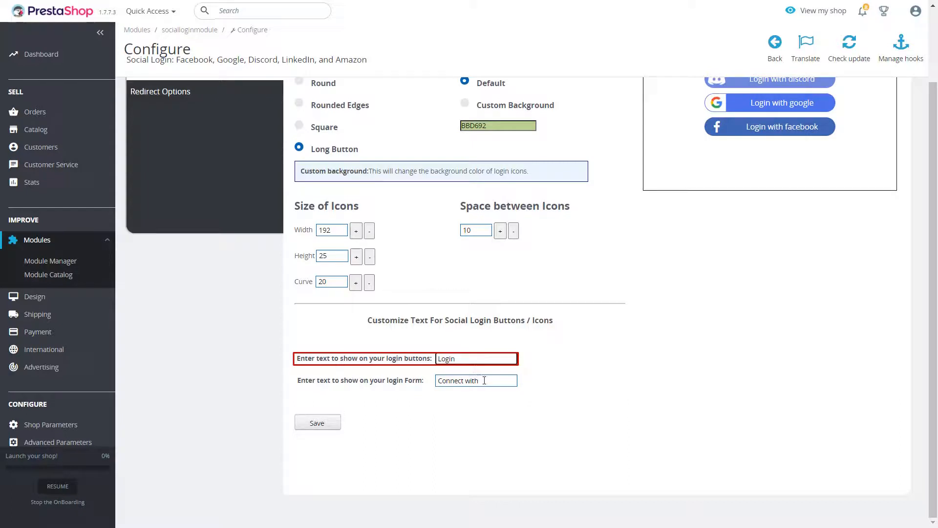
pyautogui.click(476, 358)
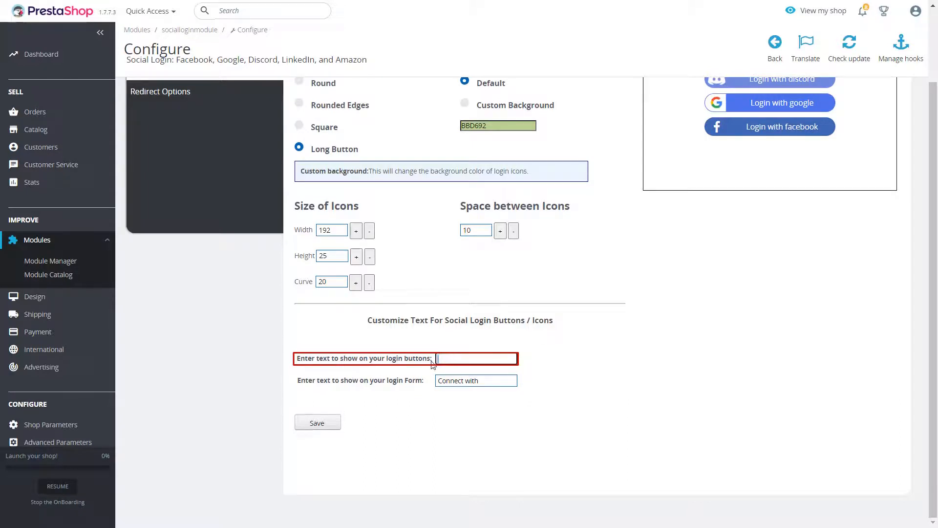
pyautogui.write('Login With')
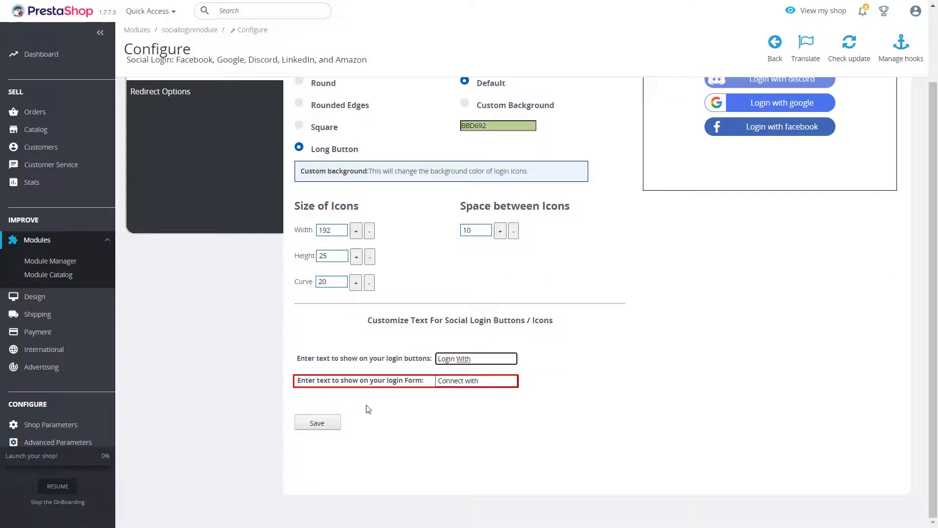
pyautogui.click(317, 422)
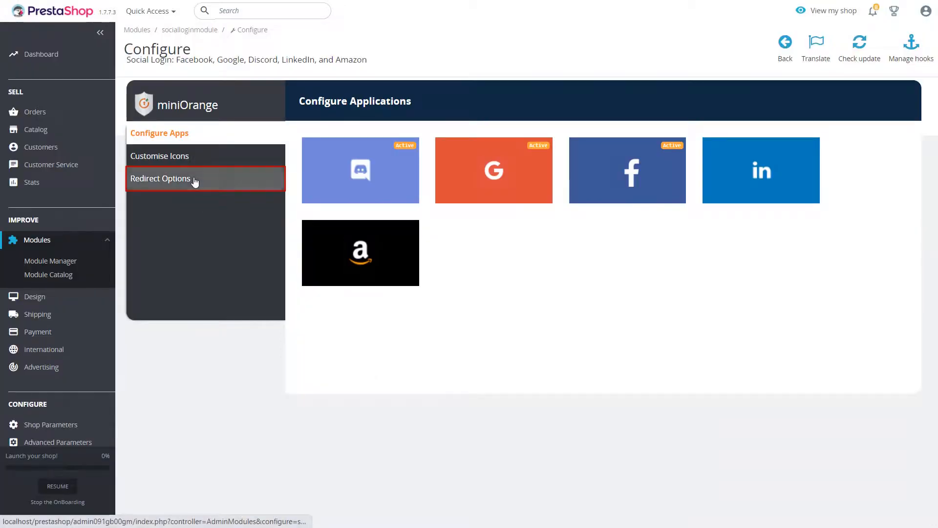
# - In Redirect Options, switch the after-login destination through My Store to Custom URL
pyautogui.click(159, 177)
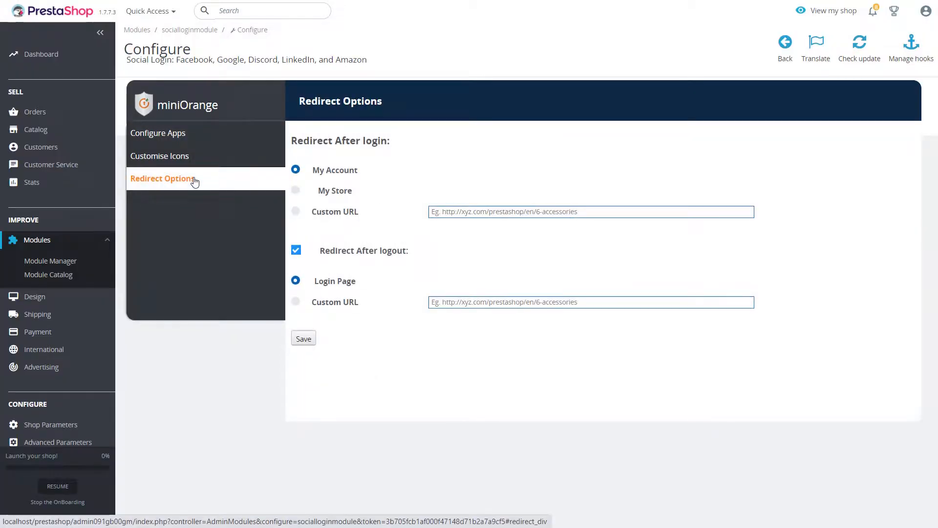
pyautogui.click(296, 169)
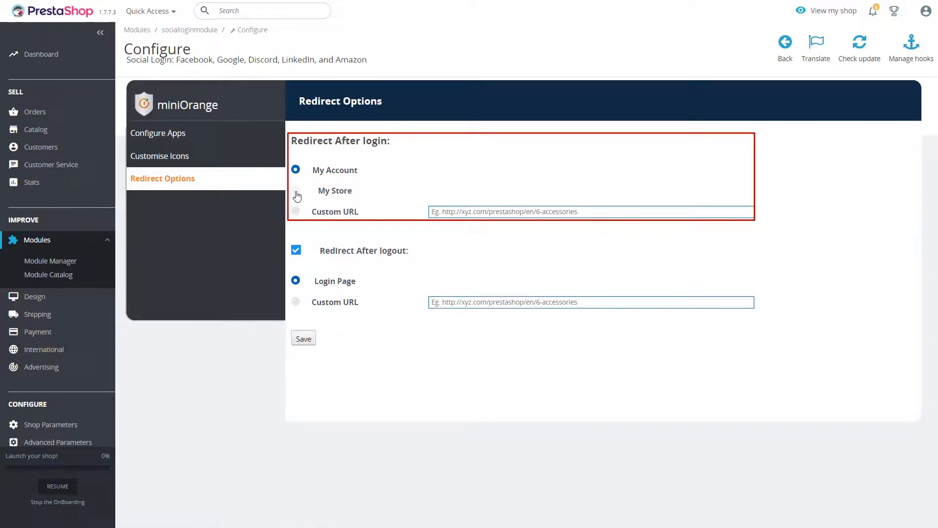
pyautogui.click(295, 190)
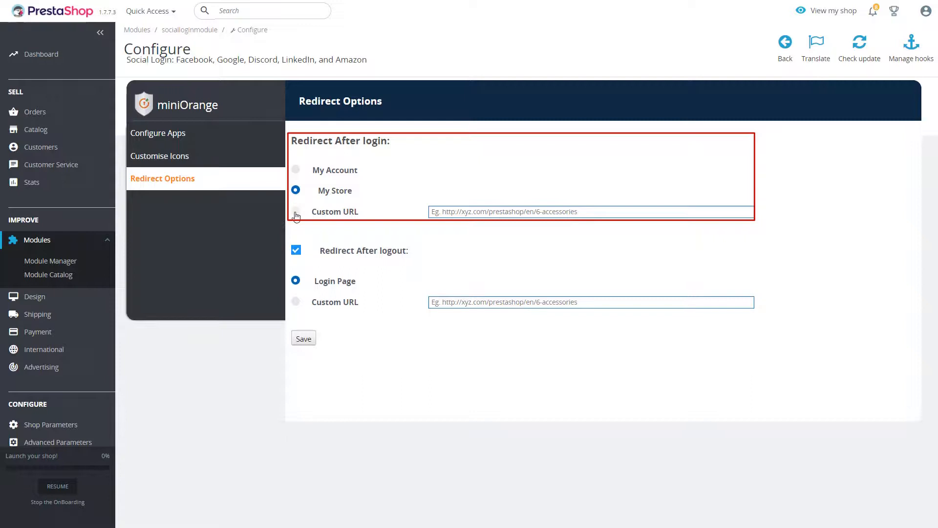
pyautogui.click(295, 211)
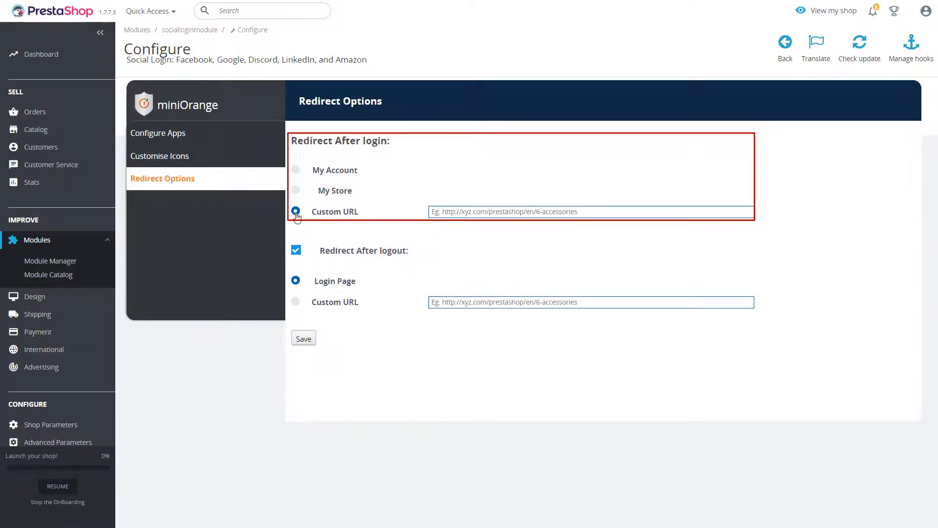
# - Toggle Redirect After logout off and on, try Custom URL then Login Page, and return to Customise Icons
pyautogui.click(297, 250)
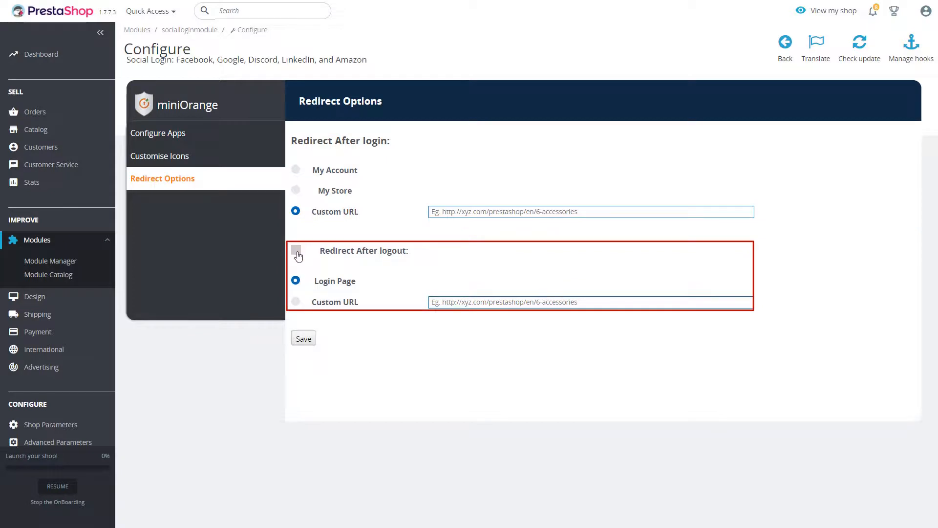
pyautogui.click(295, 250)
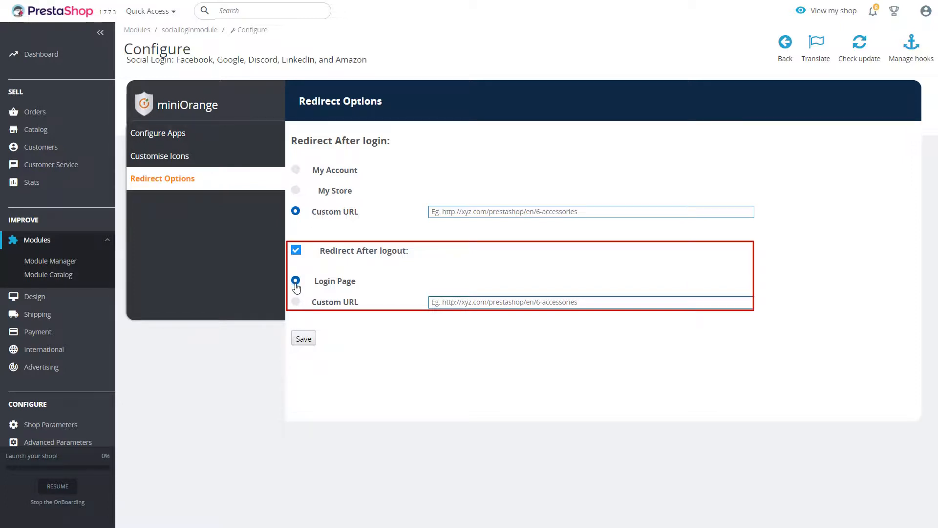
pyautogui.click(295, 302)
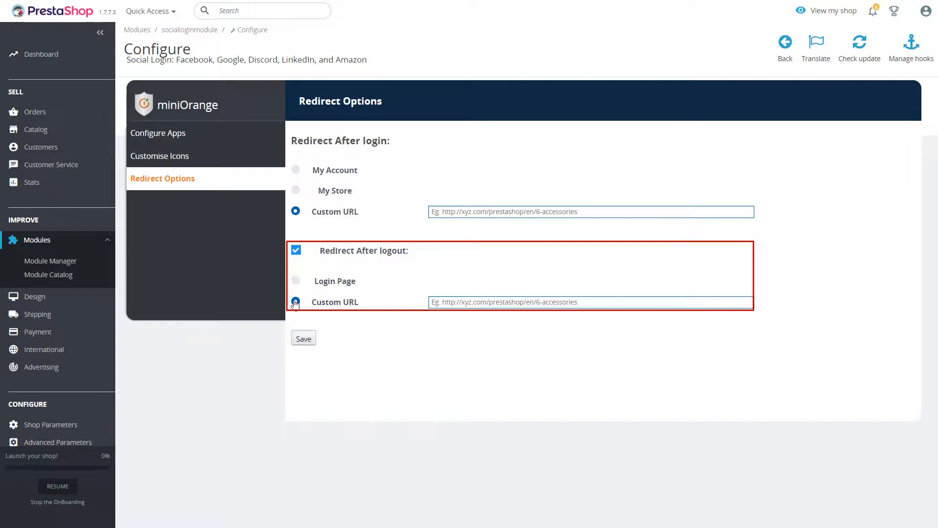
pyautogui.click(295, 281)
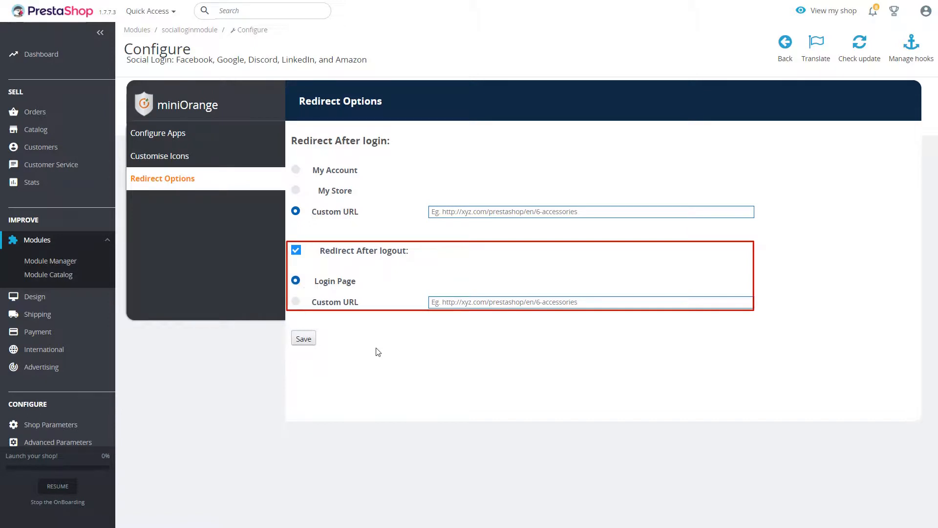
pyautogui.click(159, 155)
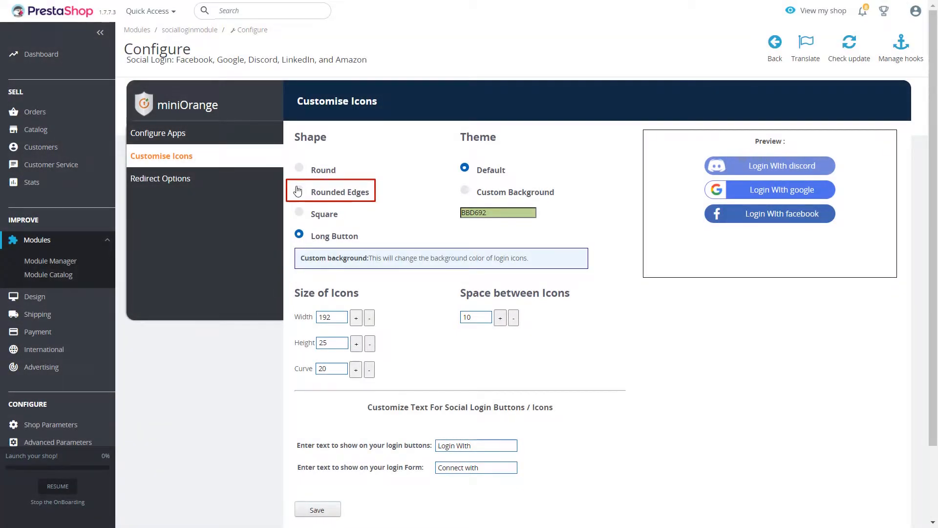
# - Give the login icons rounded edges with a custom teal 42D6D6 background
pyautogui.click(299, 192)
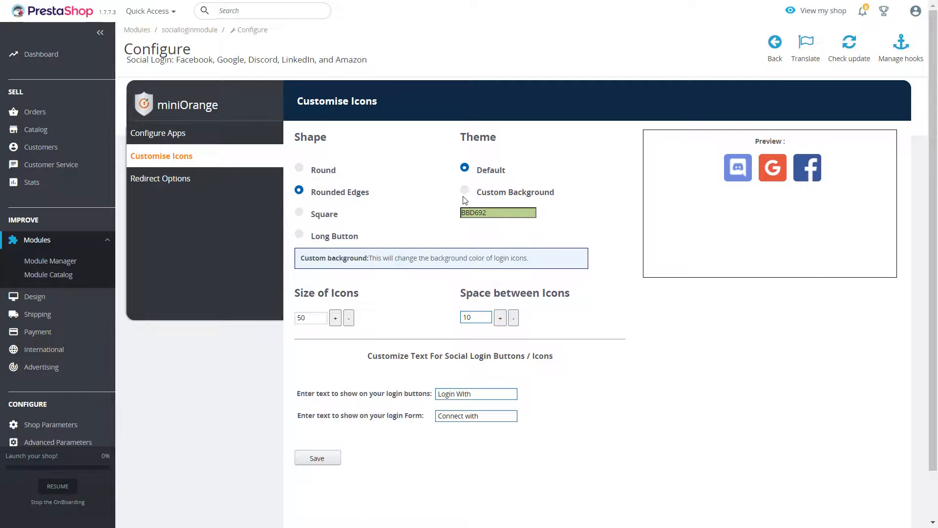
pyautogui.click(465, 190)
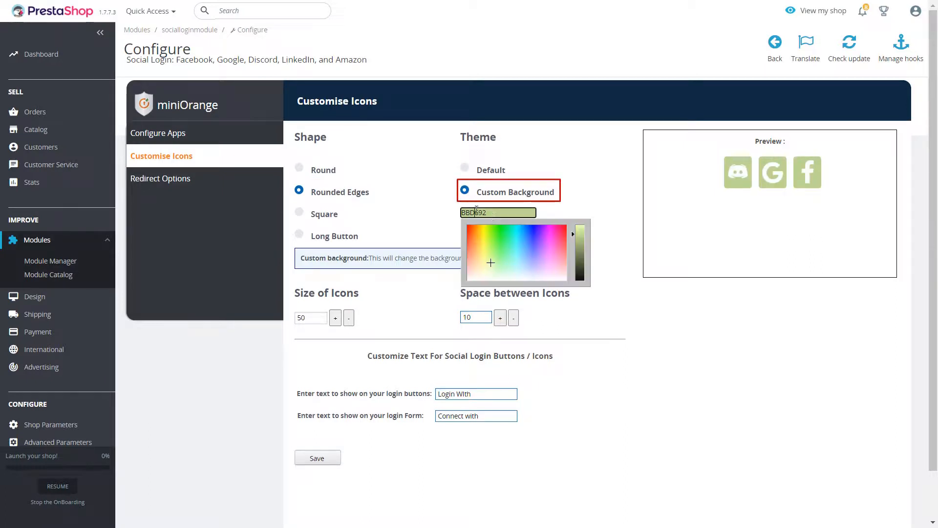
pyautogui.click(516, 241)
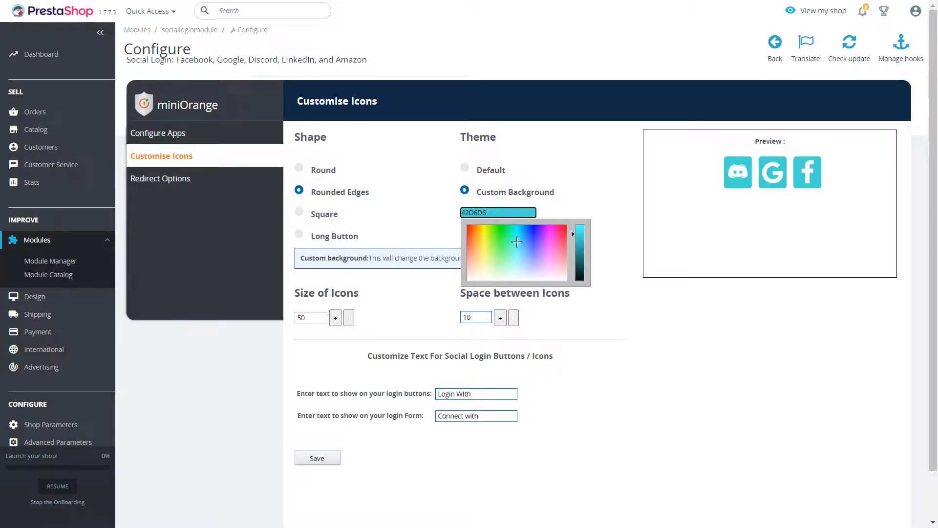
# - Raise icon size to 55 and spacing to 14, then save the icon customisation
pyautogui.click(335, 318)
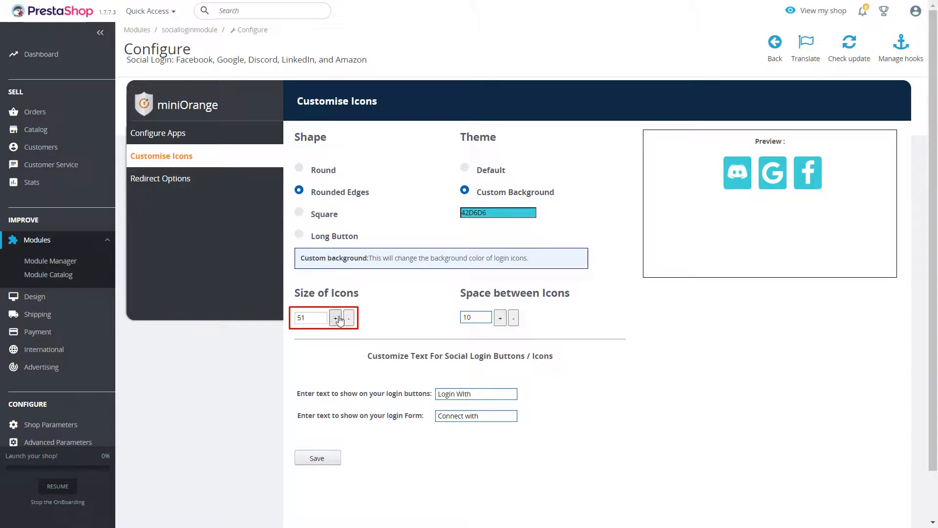
pyautogui.click(334, 318)
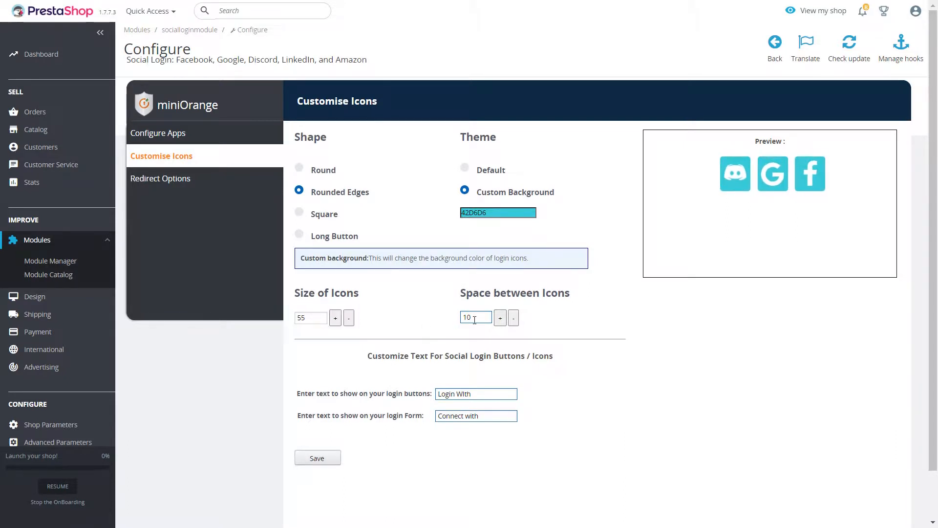
pyautogui.click(501, 318)
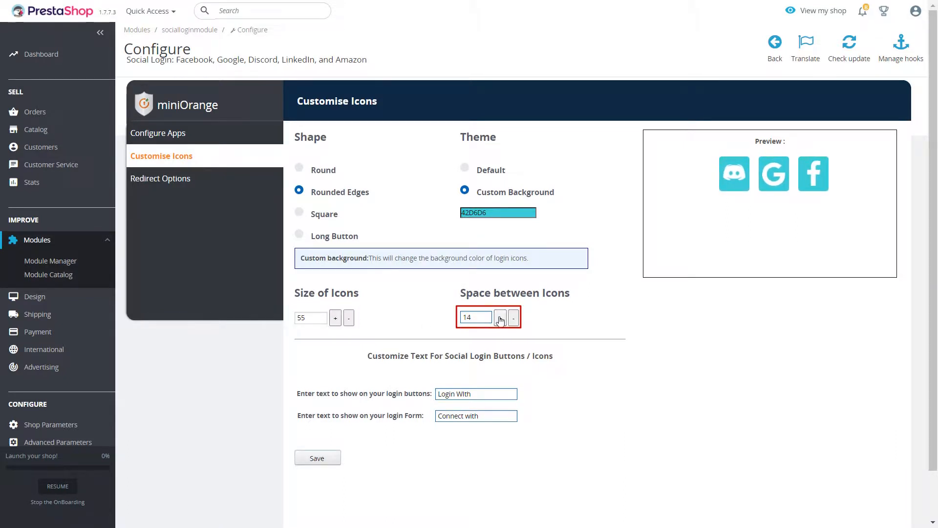
pyautogui.click(500, 317)
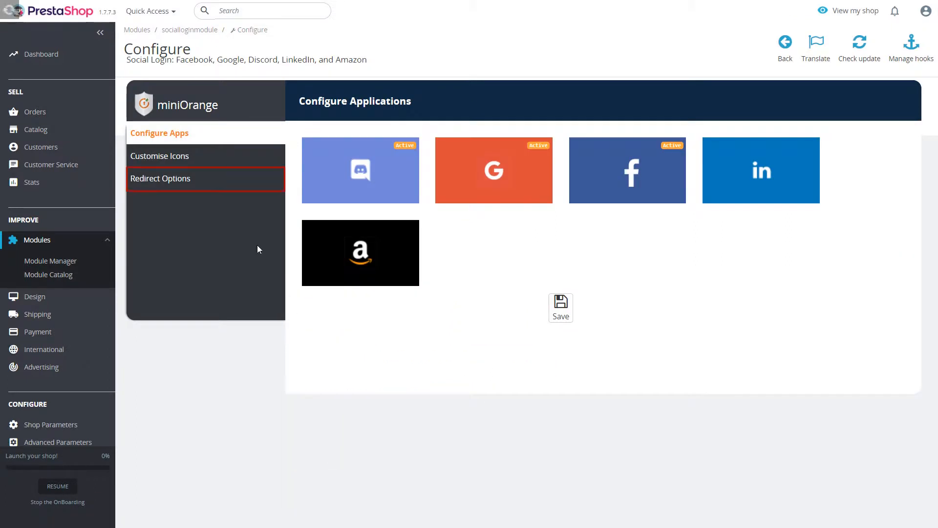
pyautogui.click(161, 178)
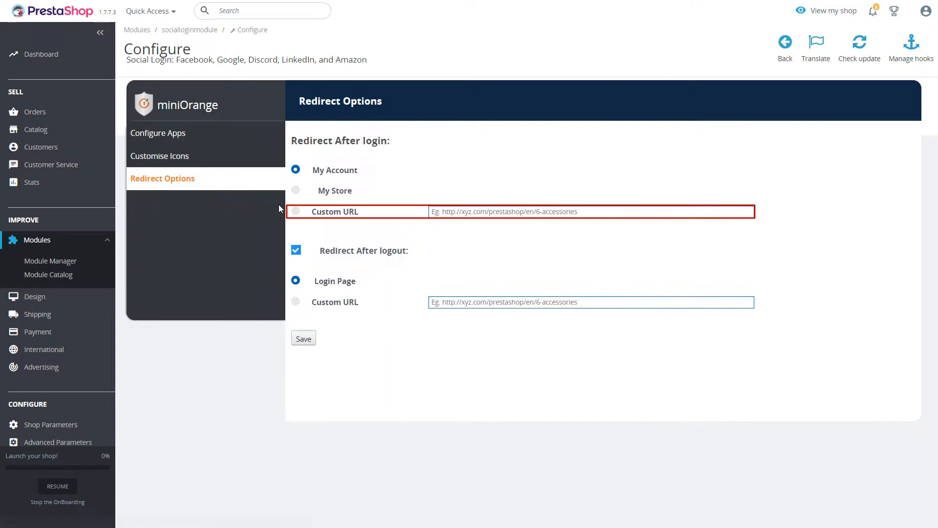
pyautogui.click(295, 211)
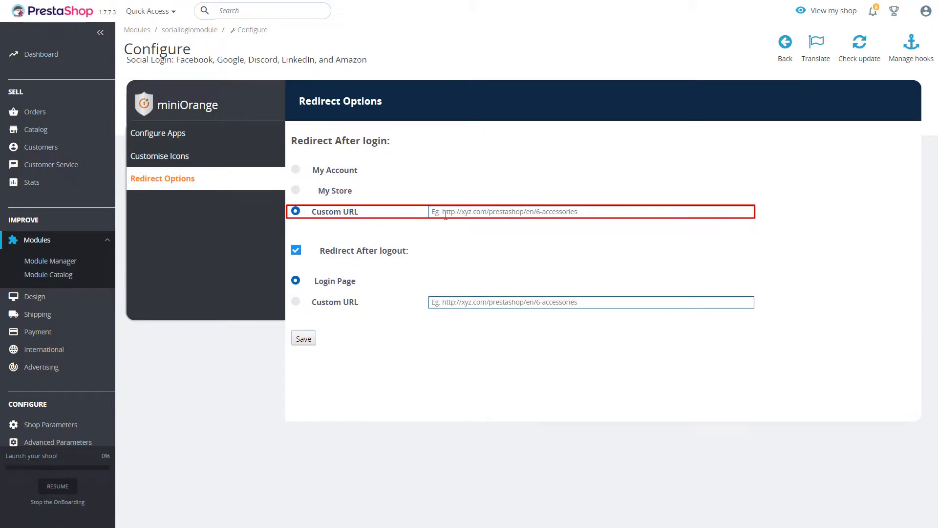
pyautogui.write('http://localhost/prestashop/en/4-men')
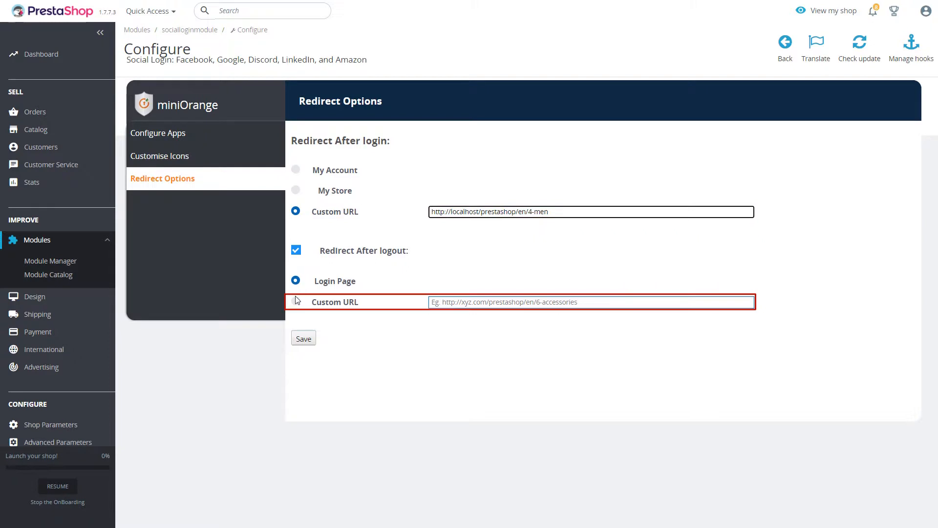
# - Set the after-logout redirect to the same Men category URL and save the redirect settings
pyautogui.click(295, 302)
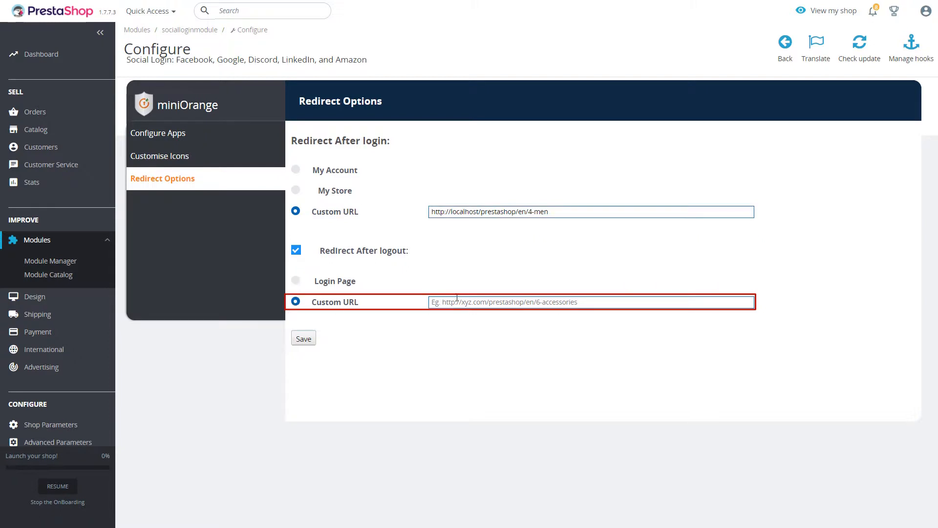
pyautogui.write('http://localhost/prestashop/en/4-men')
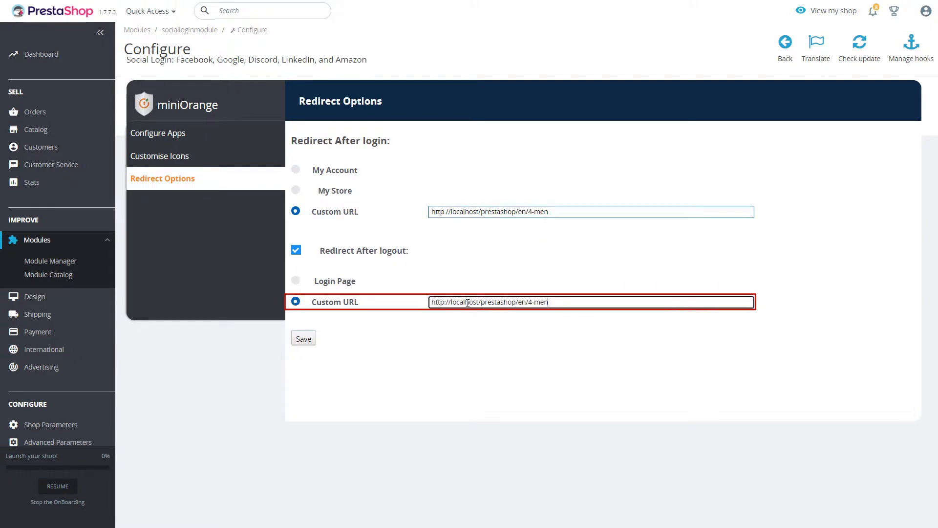
pyautogui.click(303, 338)
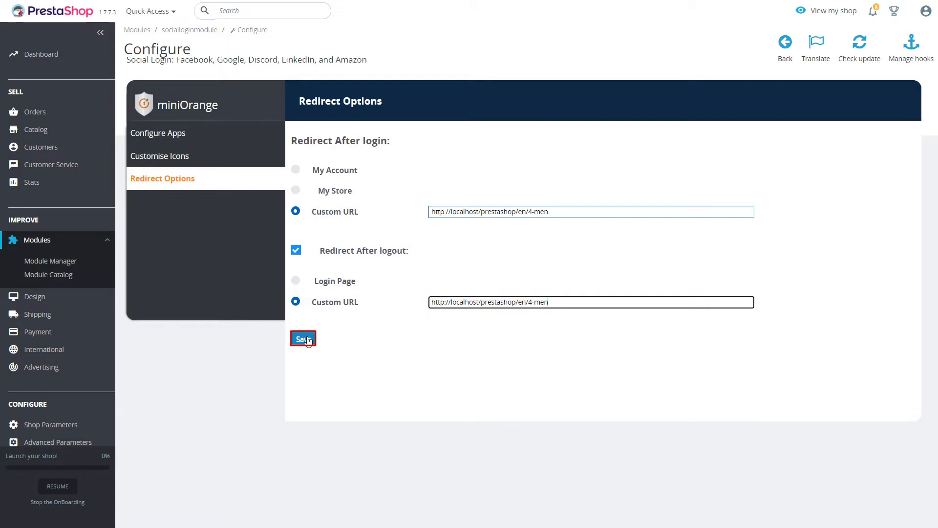
pyautogui.click(303, 339)
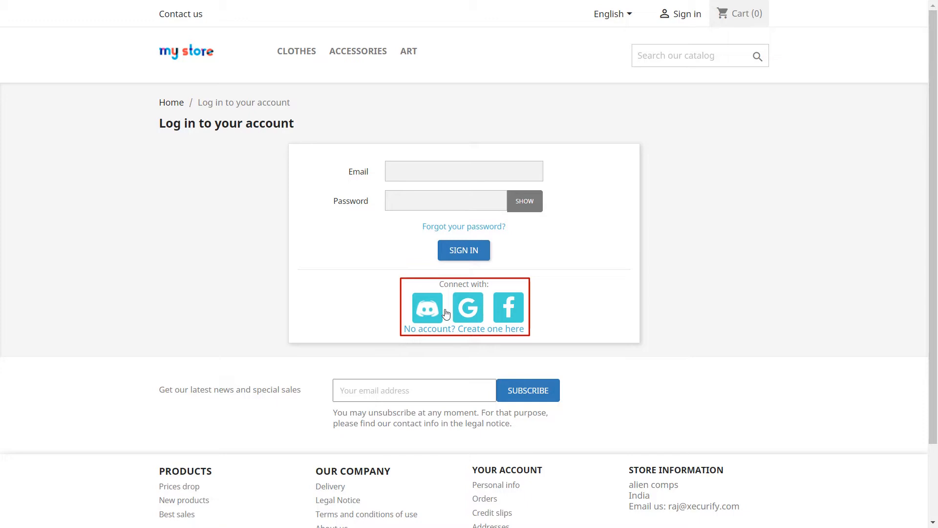
# - Sign in with the teal Google icon on the storefront and choose a Google account
pyautogui.click(468, 307)
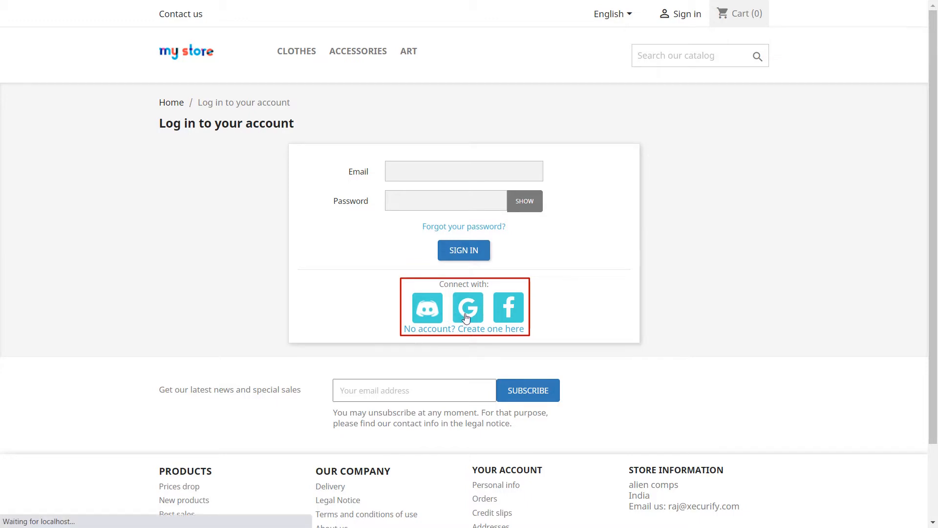
pyautogui.click(468, 308)
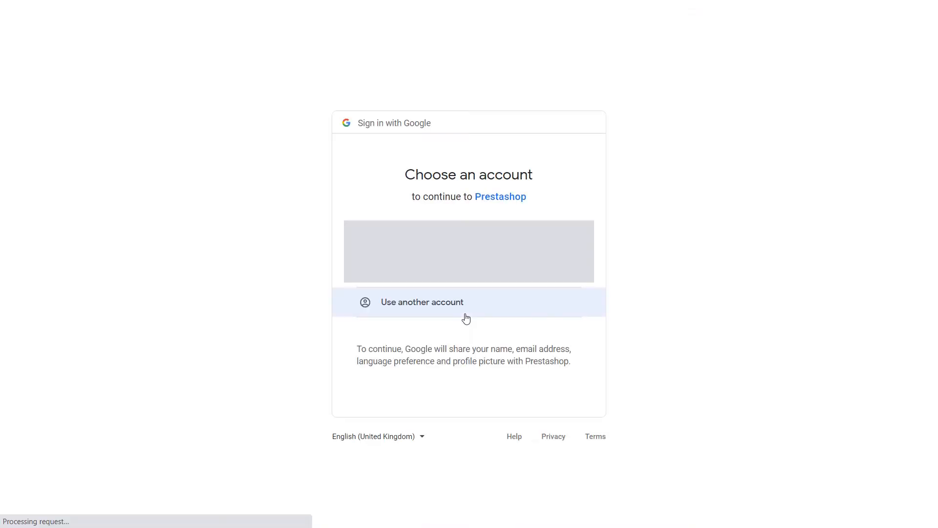
pyautogui.click(422, 301)
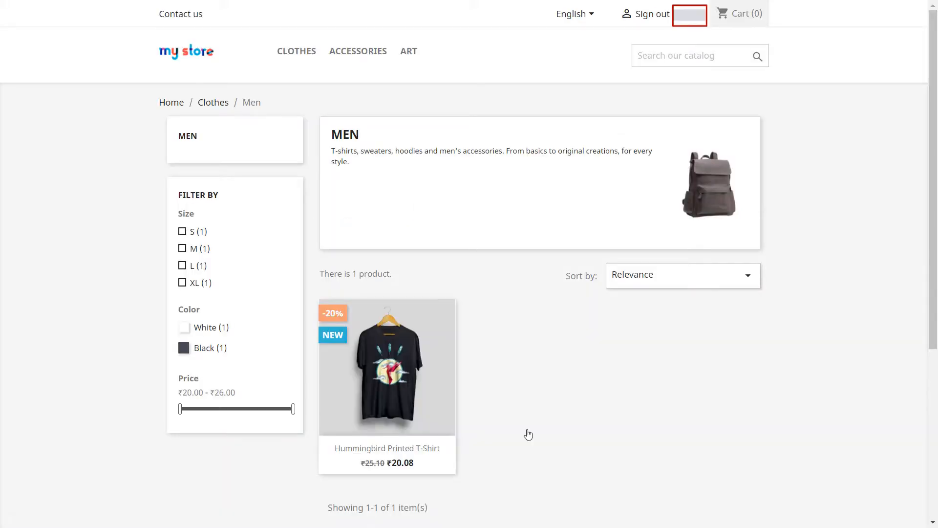
pyautogui.moveTo(689, 14)
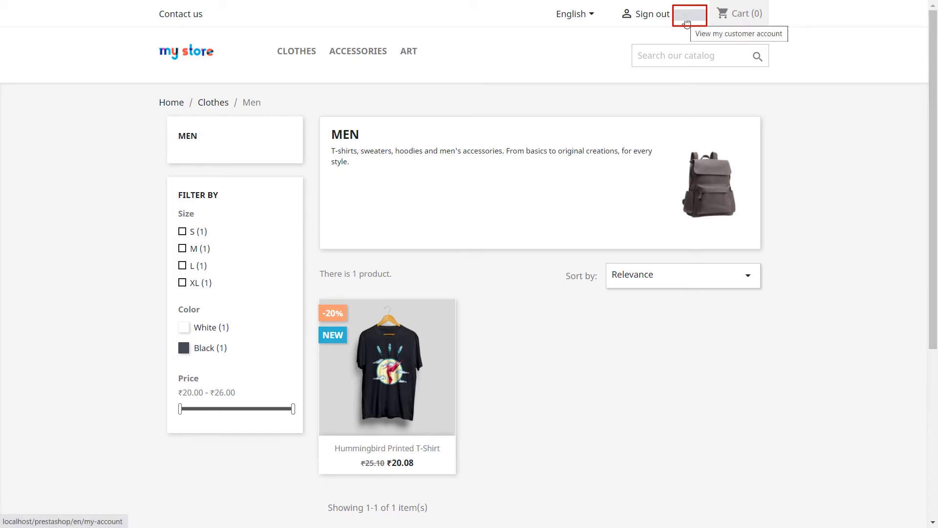
pyautogui.moveTo(404, 100)
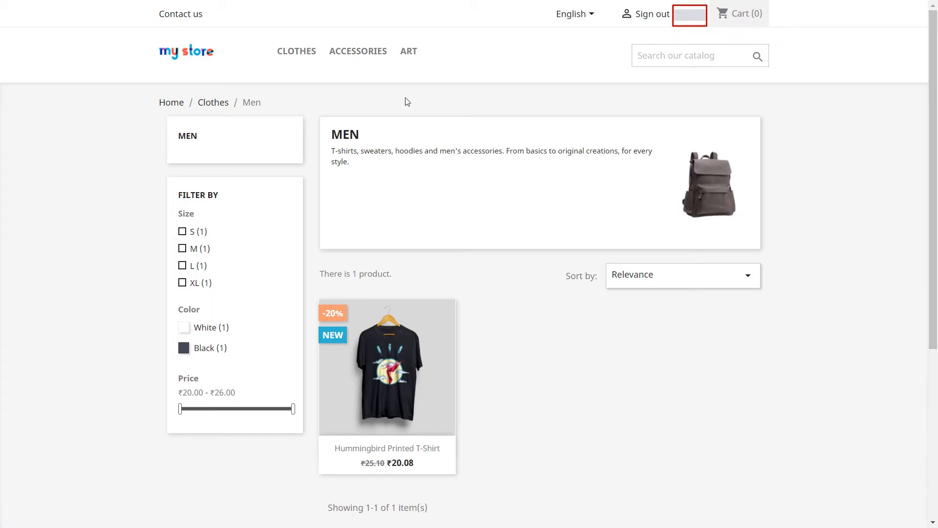
pyautogui.moveTo(652, 13)
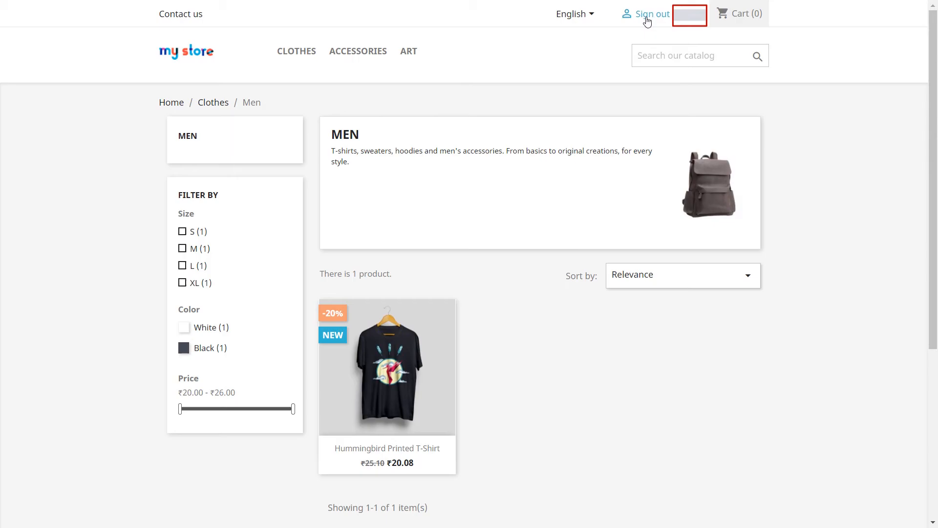